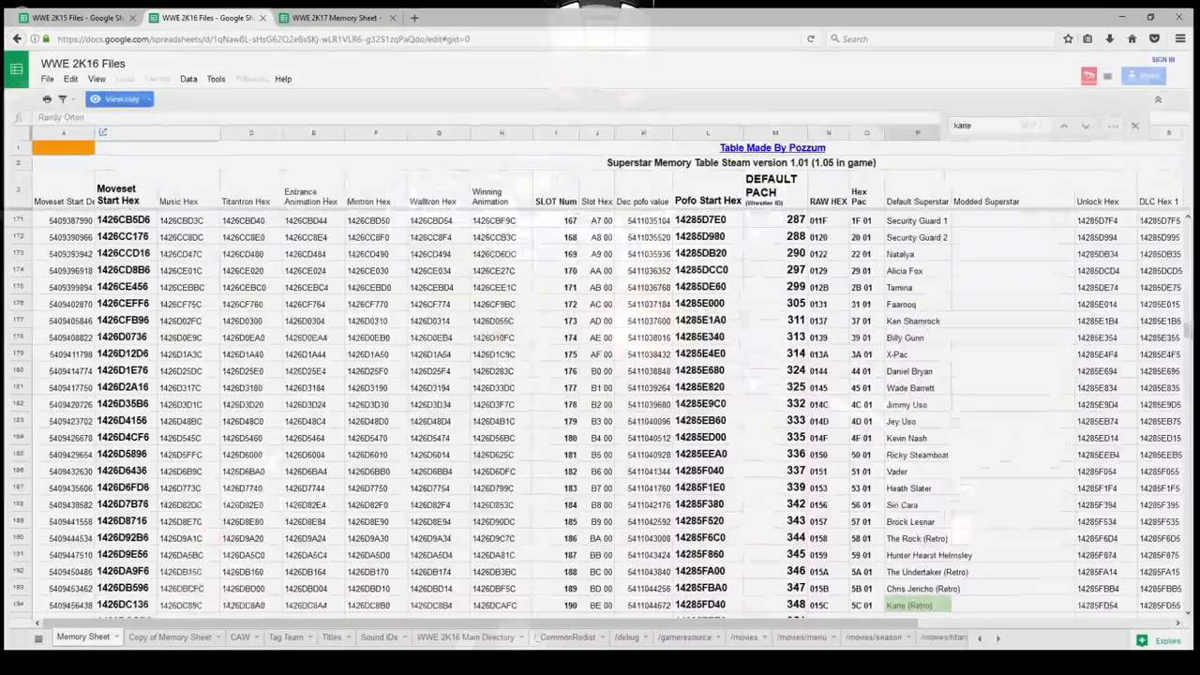
Step: Search the WWE 2K15 Files sheet for 'kane' and step to the retro attire row
left_click(75, 13)
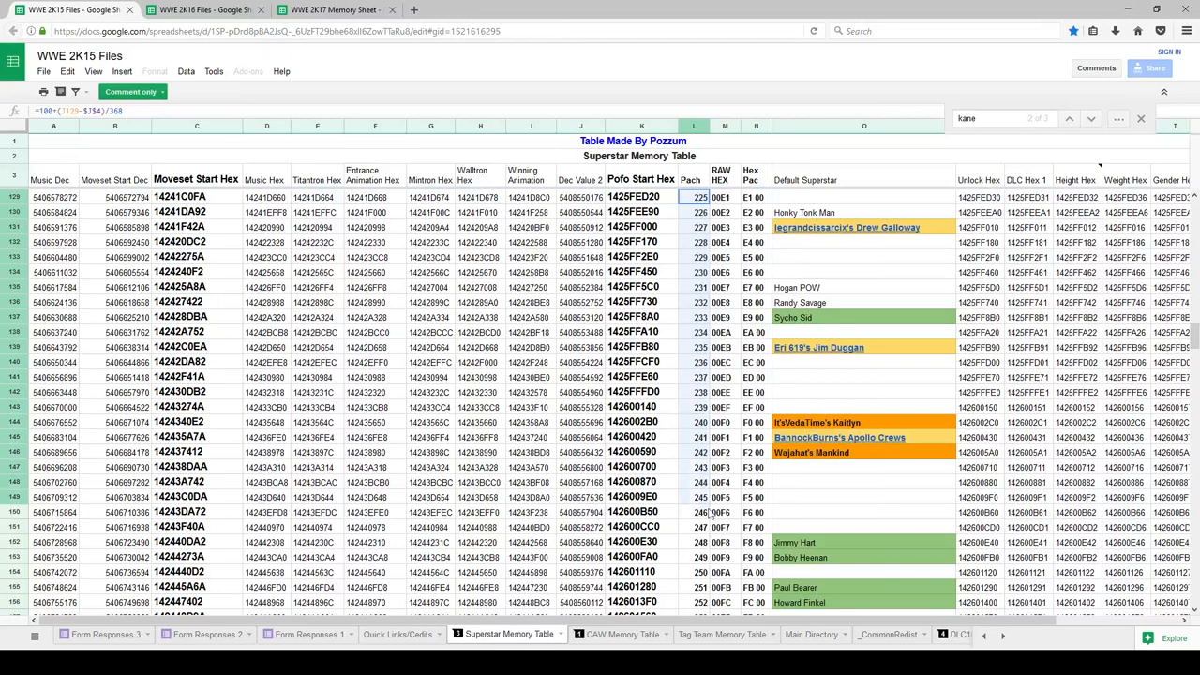
left_click(1091, 118)
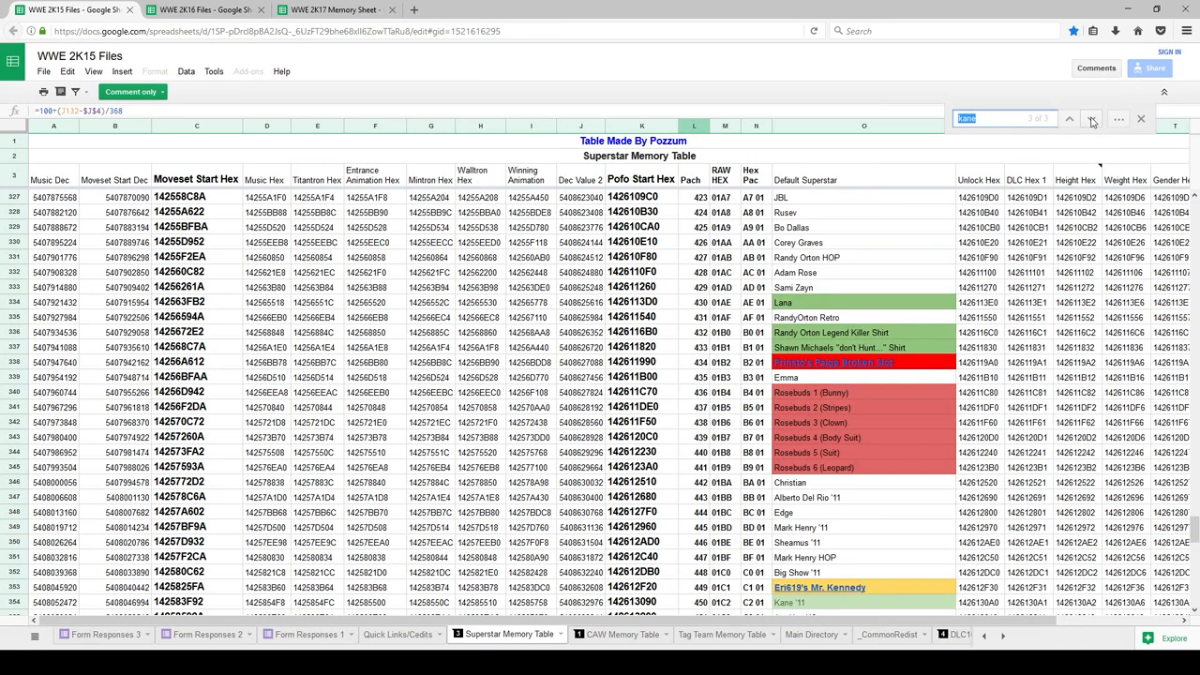
left_click(1092, 118)
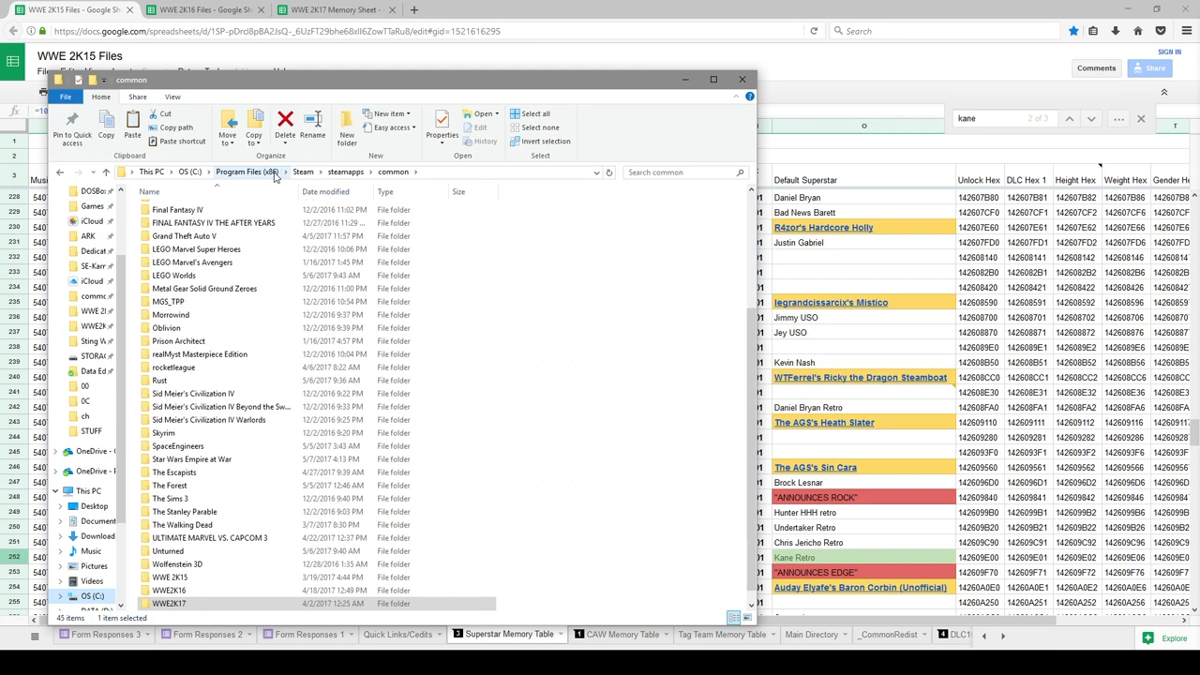
Step: Create the 'Kane 02 WIP' folder on STORAGE with a '2k15' subfolder inside it
double_click(172, 578)
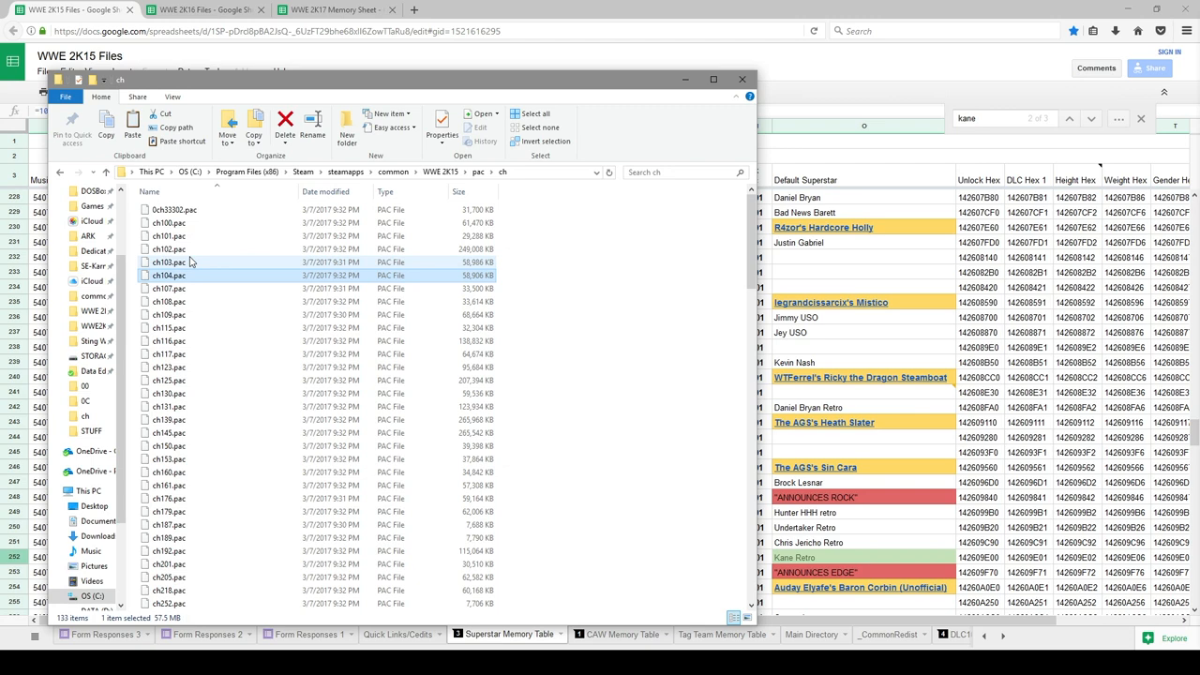
scroll("down", 3)
type("Kane 02 R")
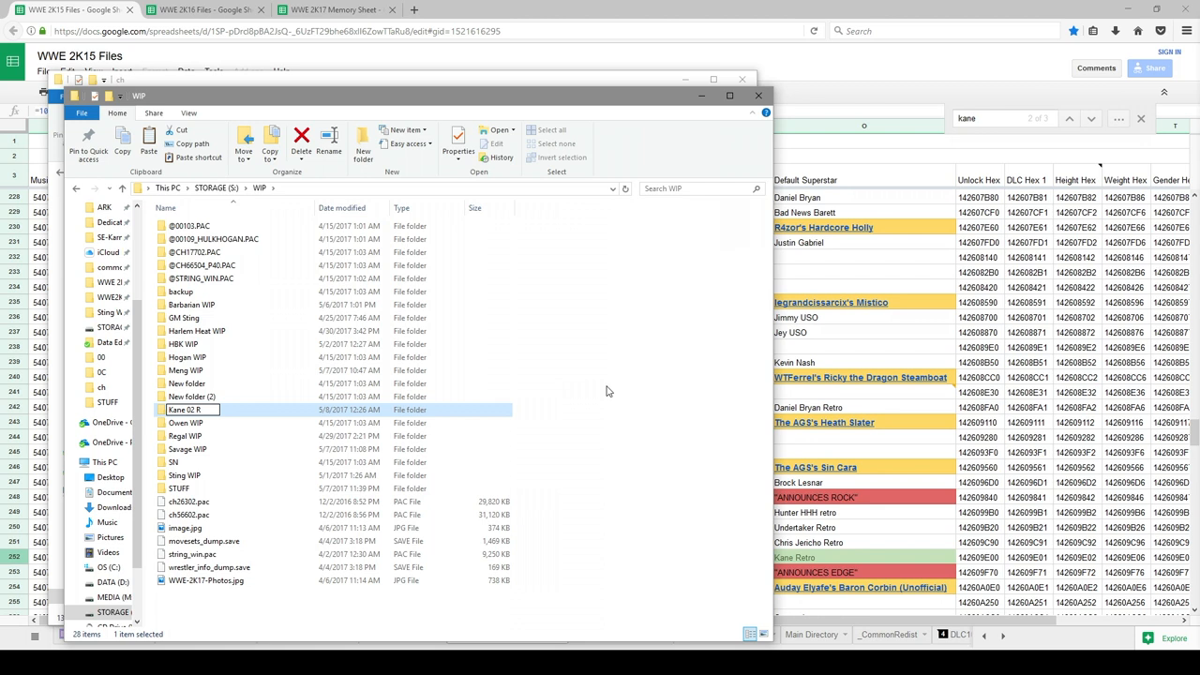
double_click(191, 408)
type("2k15")
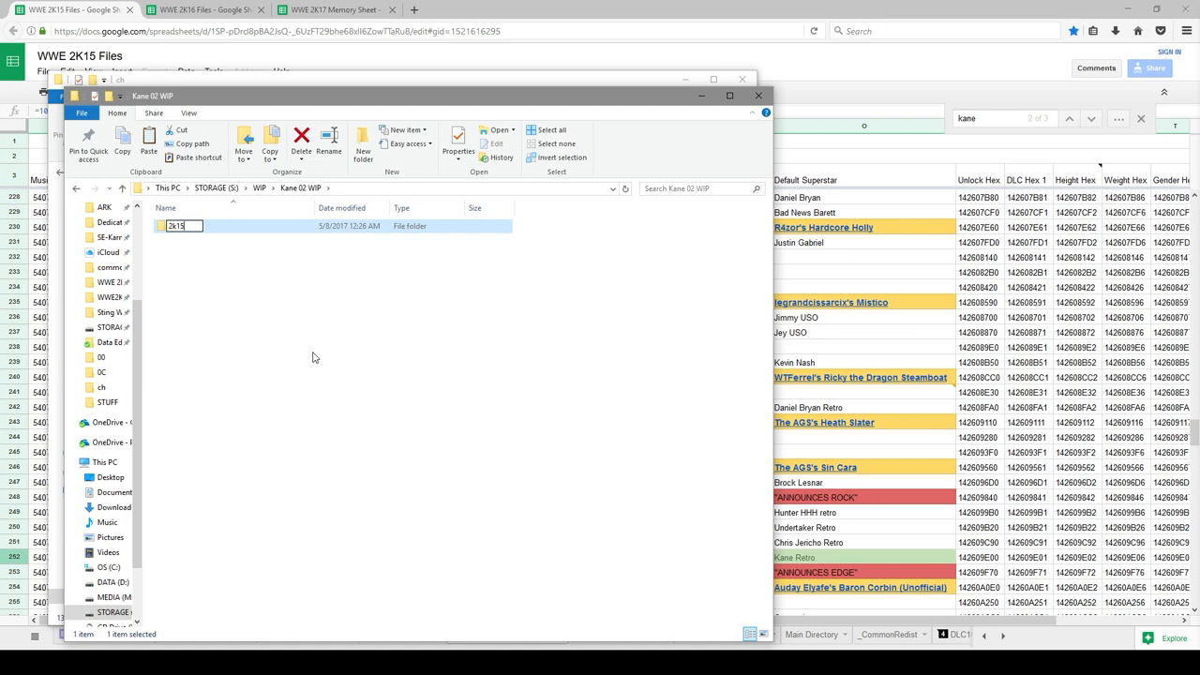
left_click(757, 94)
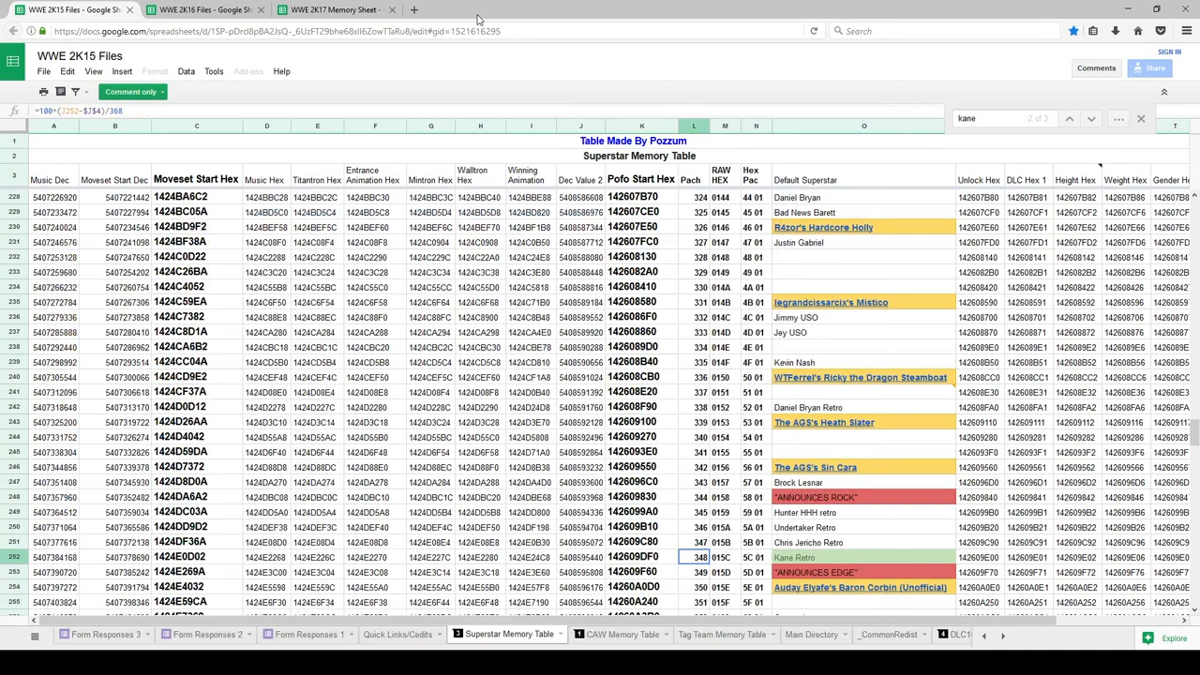
Step: Return to the game files to copy Kane's WWE 2K17 ch pac into a 2k17 folder
left_click(338, 10)
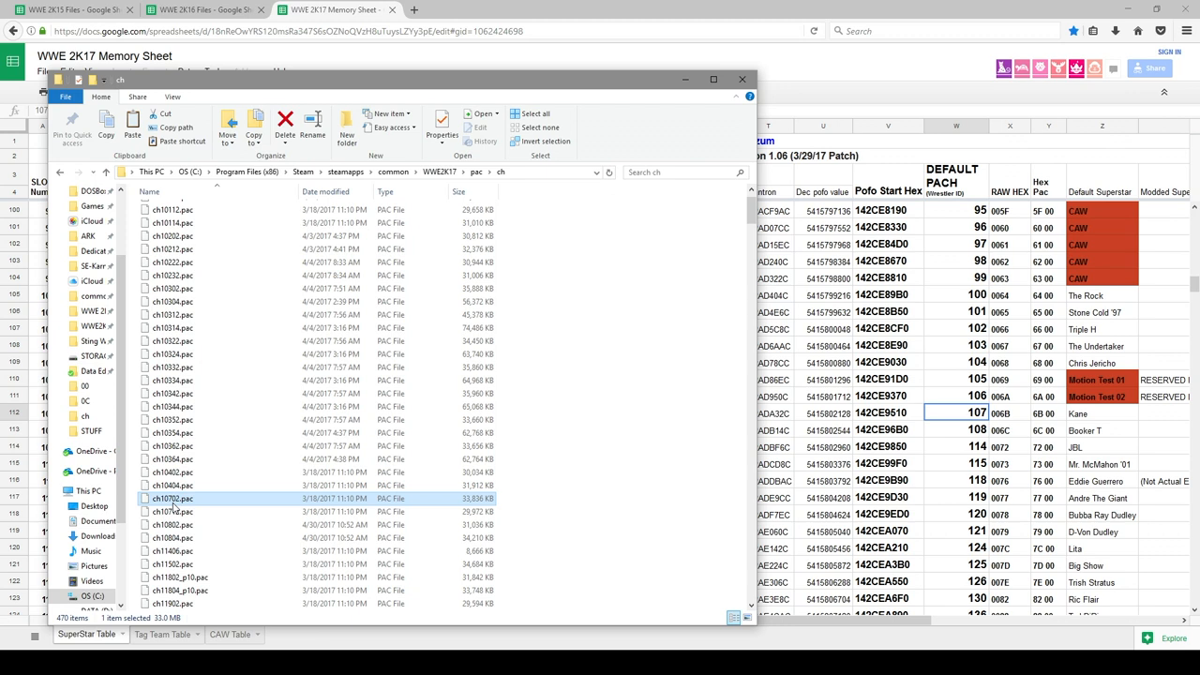
mouse_move(172, 512)
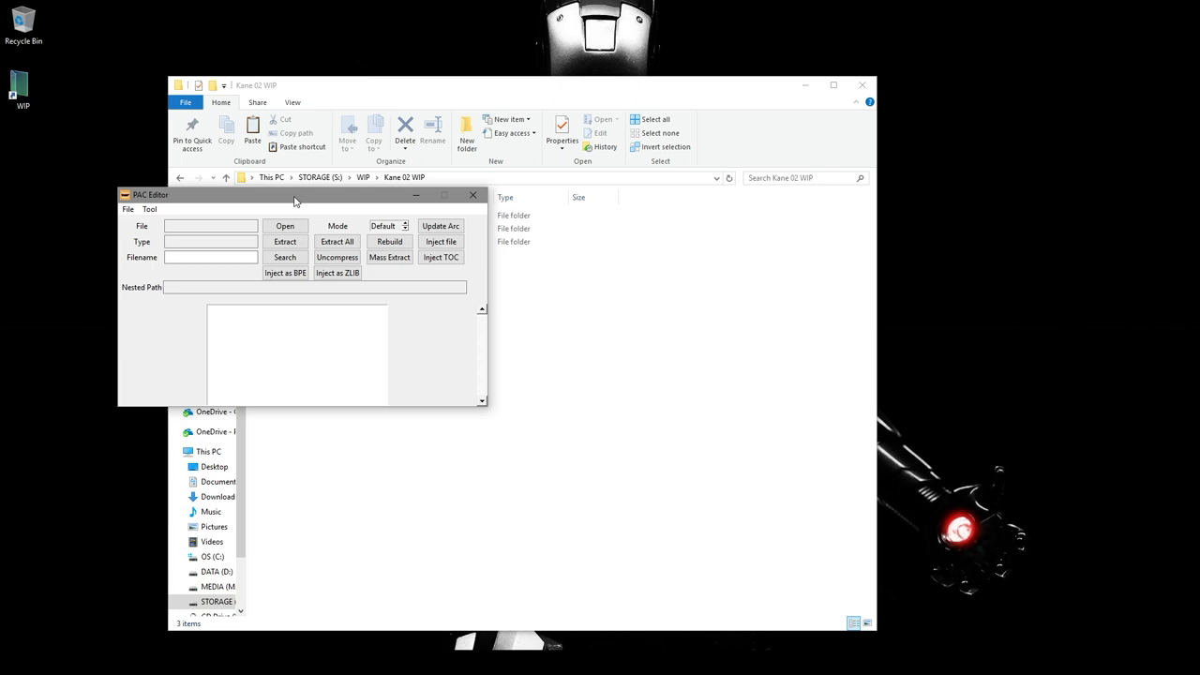
Step: Load ch348.pac from Kane 02 WIP\2k15 and extract all its contents into the 2k15 folder
left_click(285, 225)
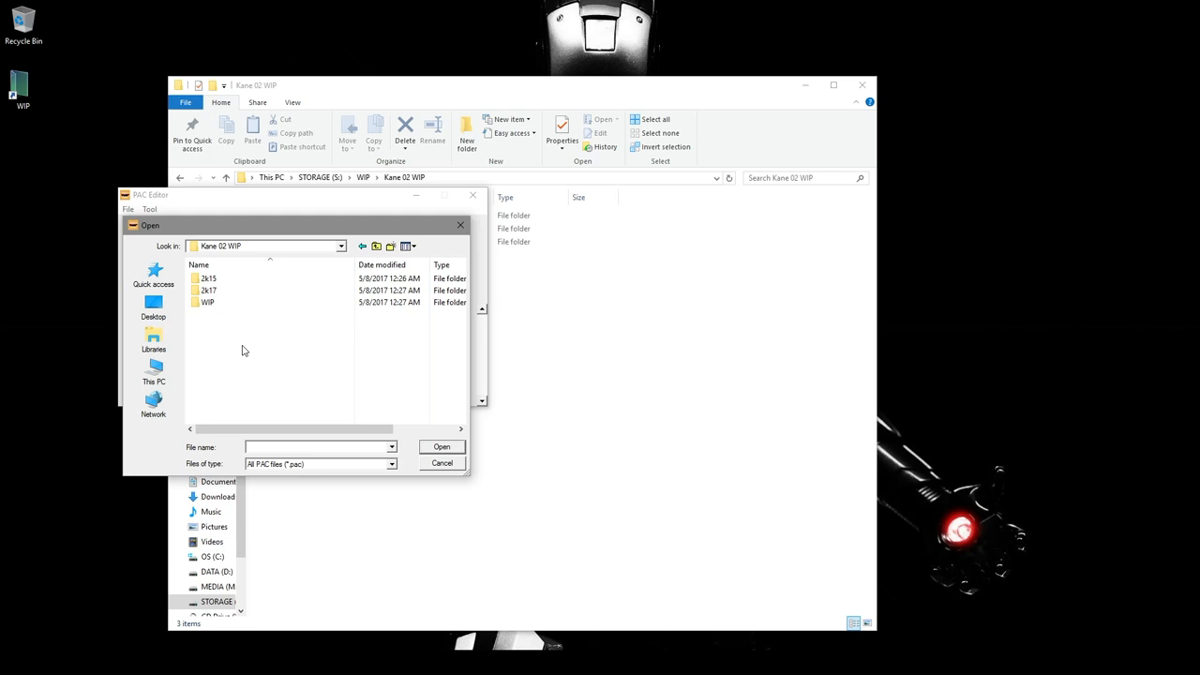
left_click(441, 446)
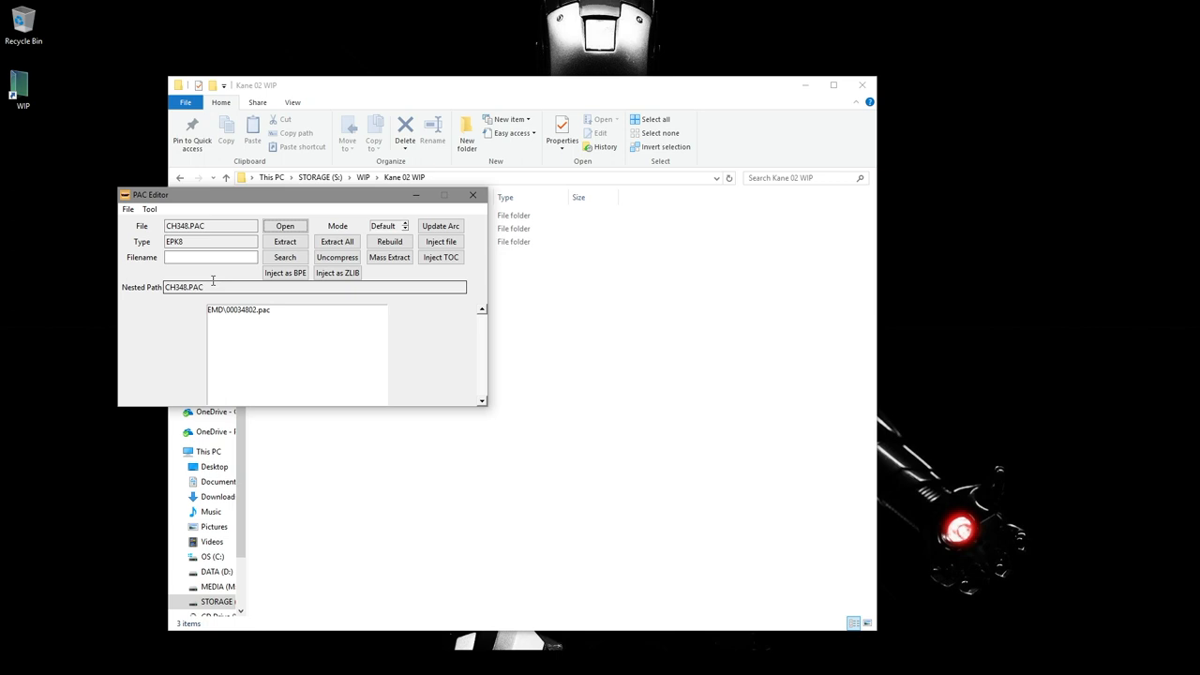
left_click(338, 240)
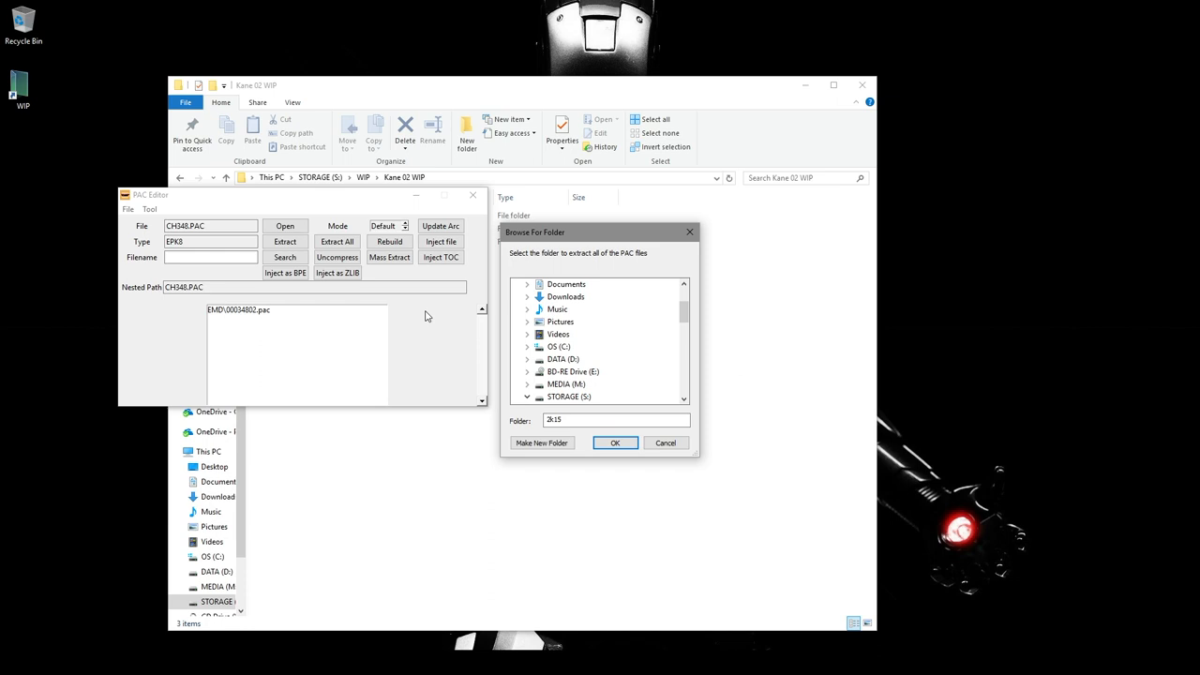
left_click(615, 442)
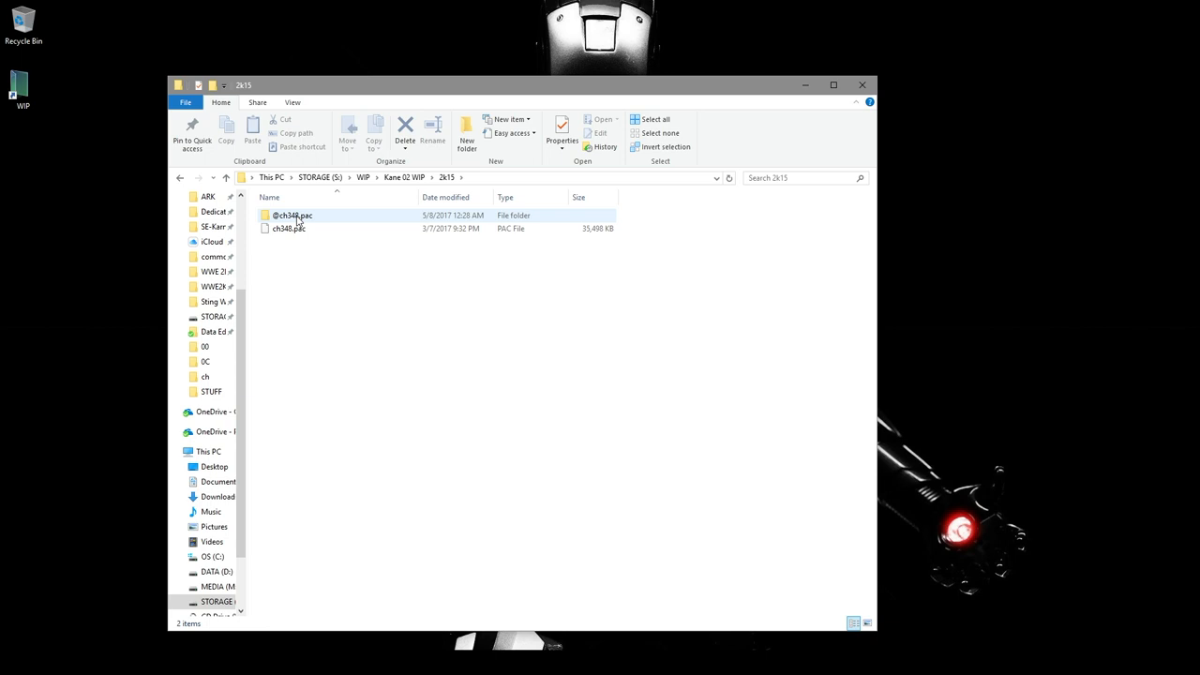
double_click(293, 213)
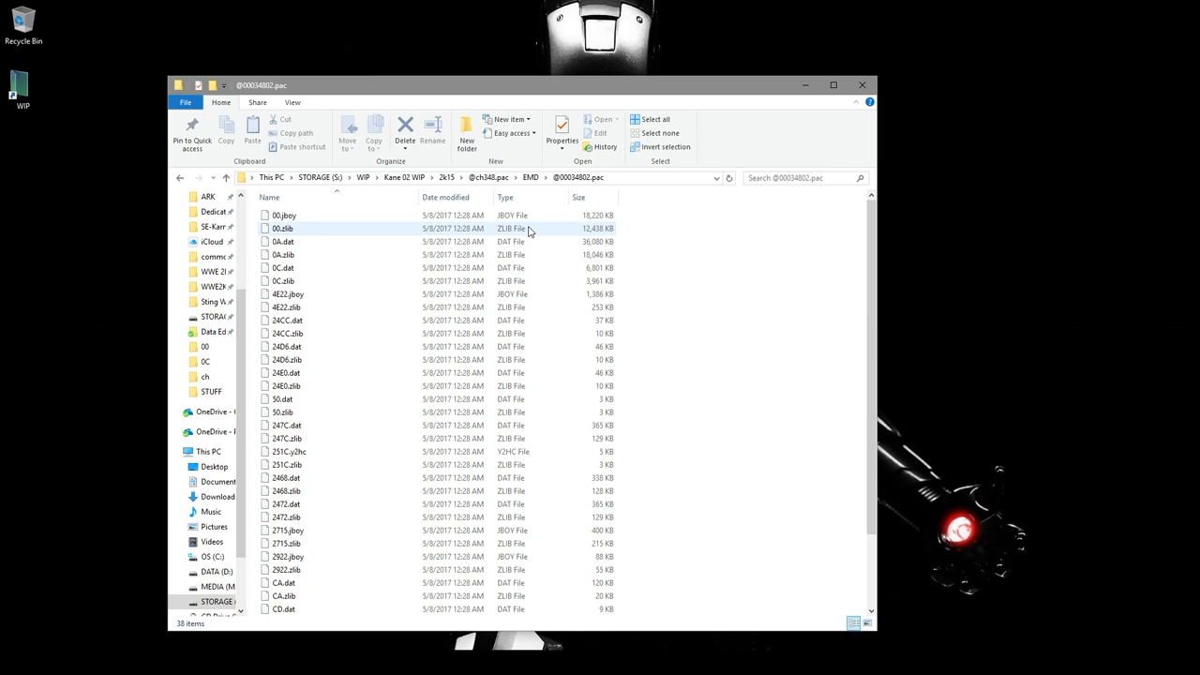
left_click(285, 308)
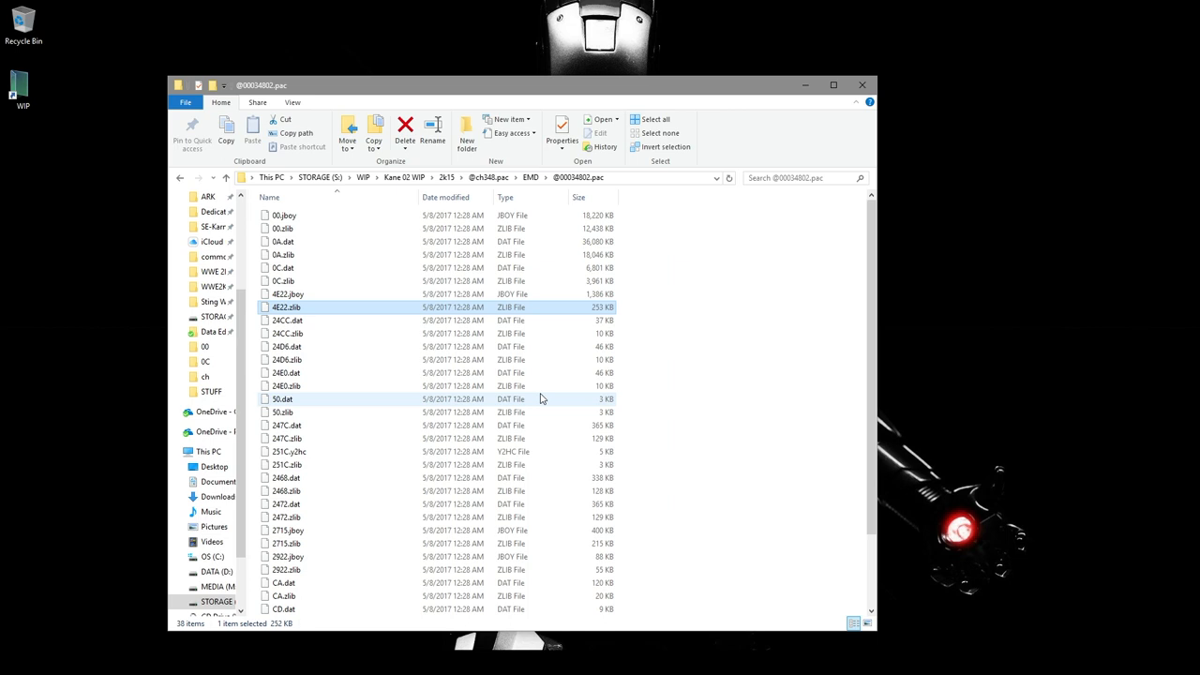
left_click(282, 398)
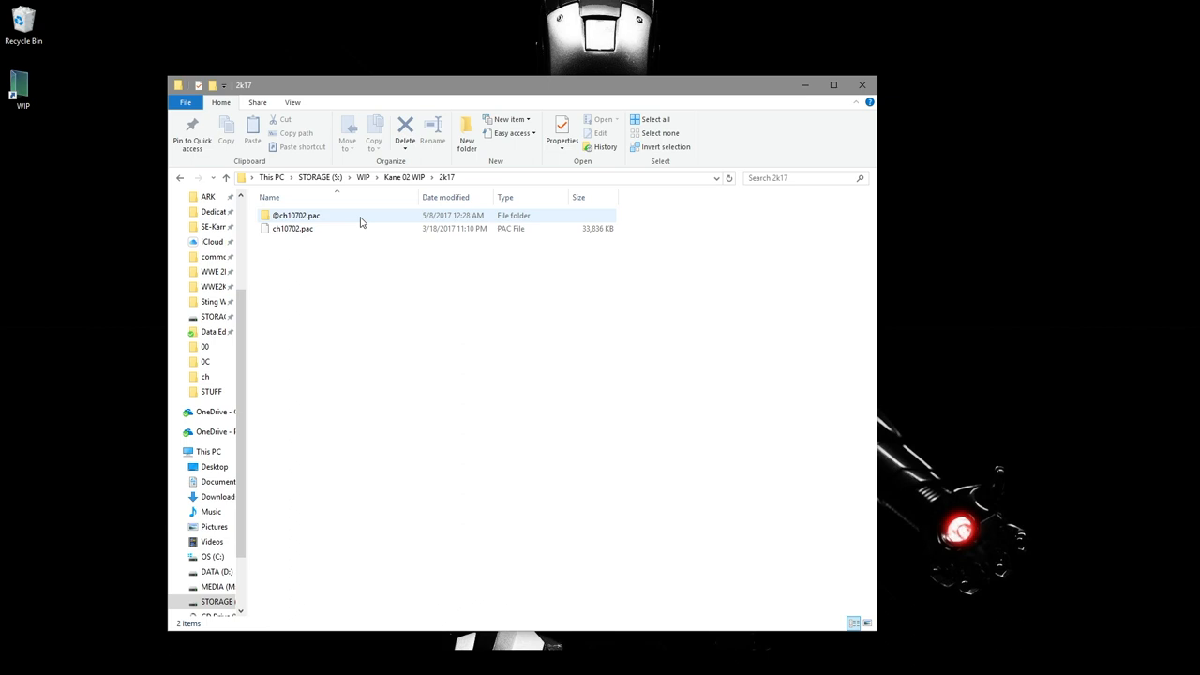
double_click(297, 214)
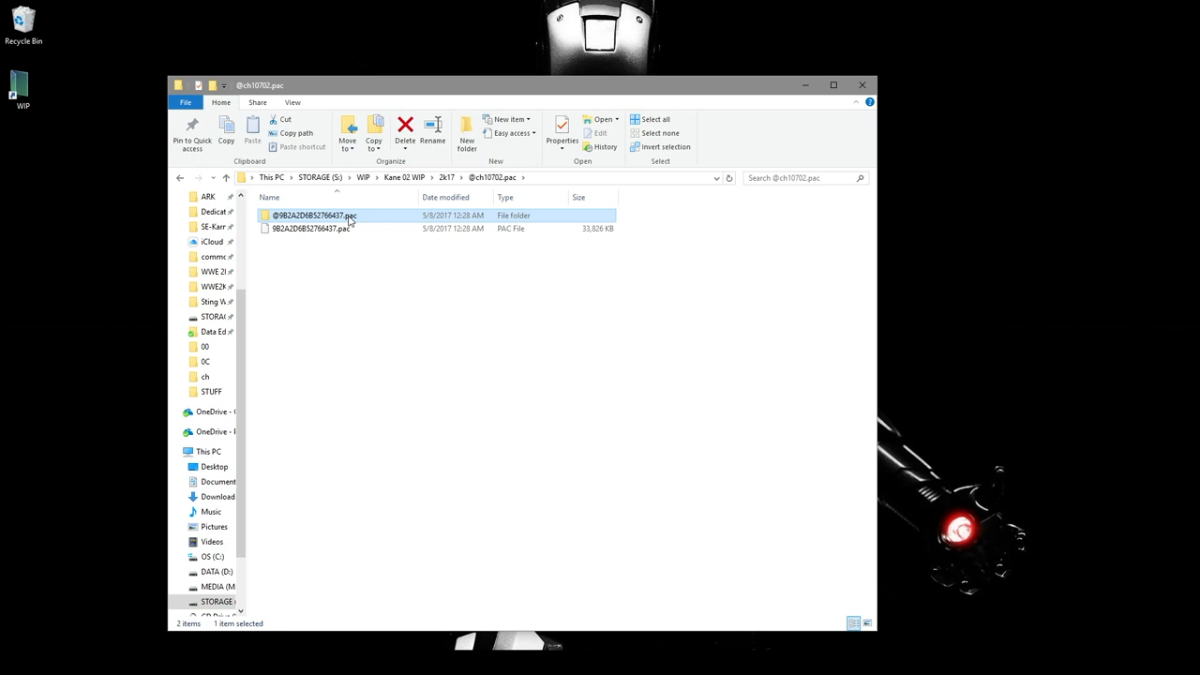
double_click(315, 213)
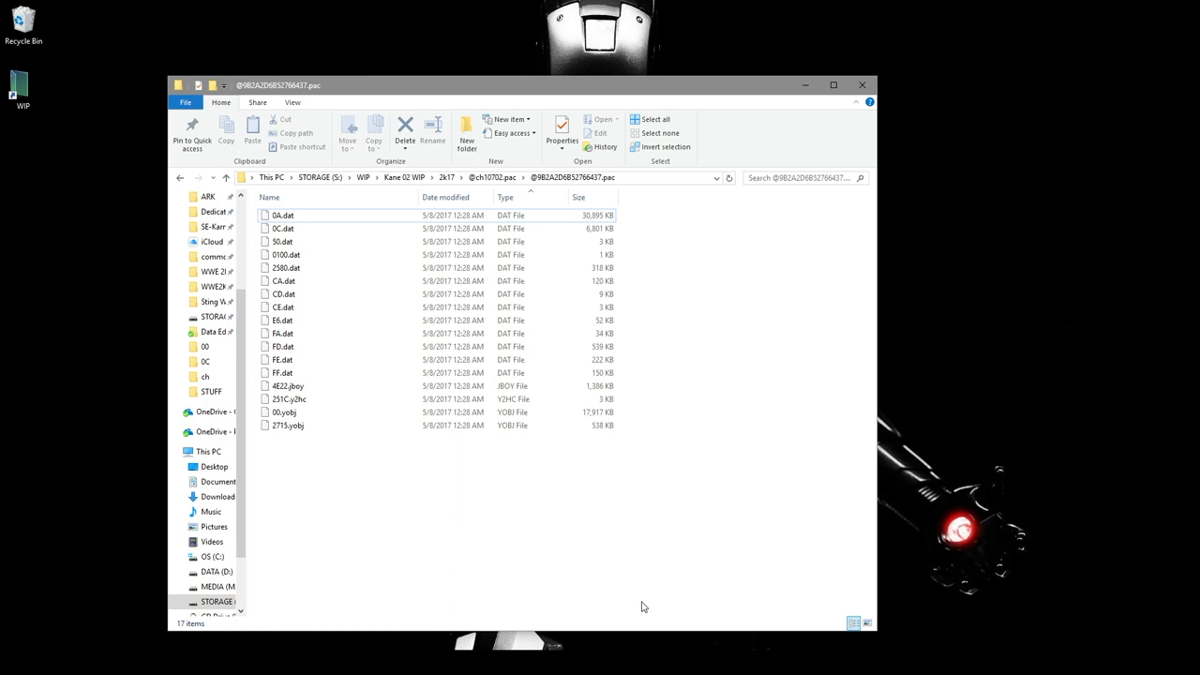
left_click(270, 196)
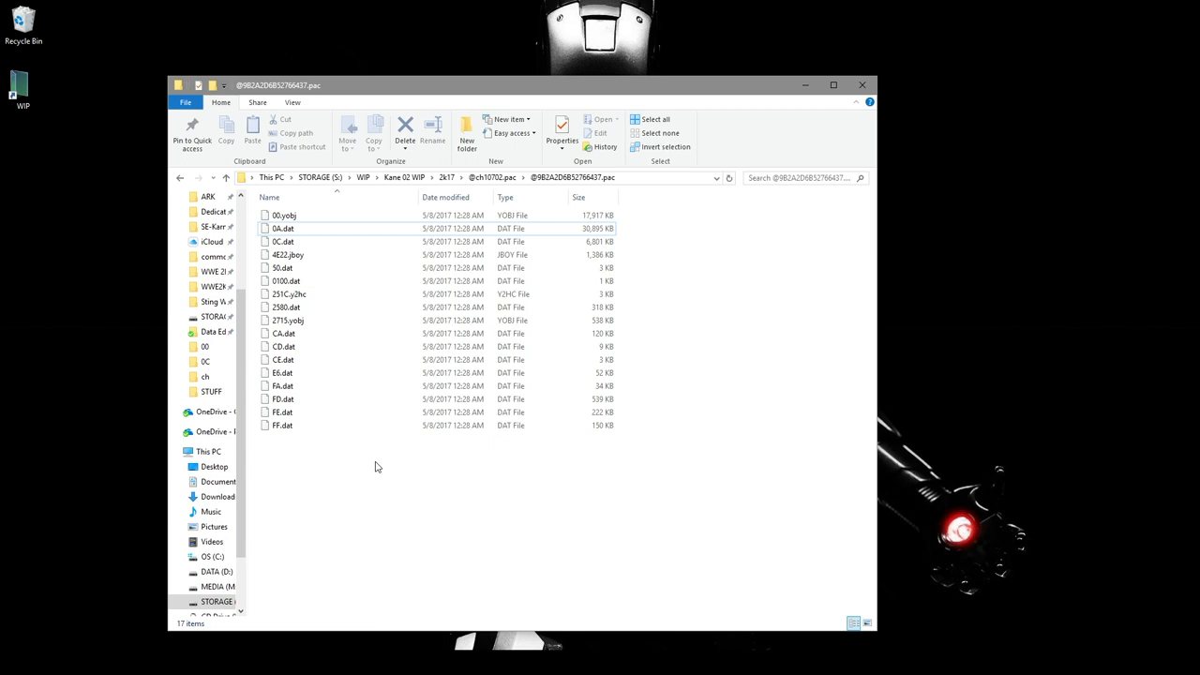
left_click(285, 214)
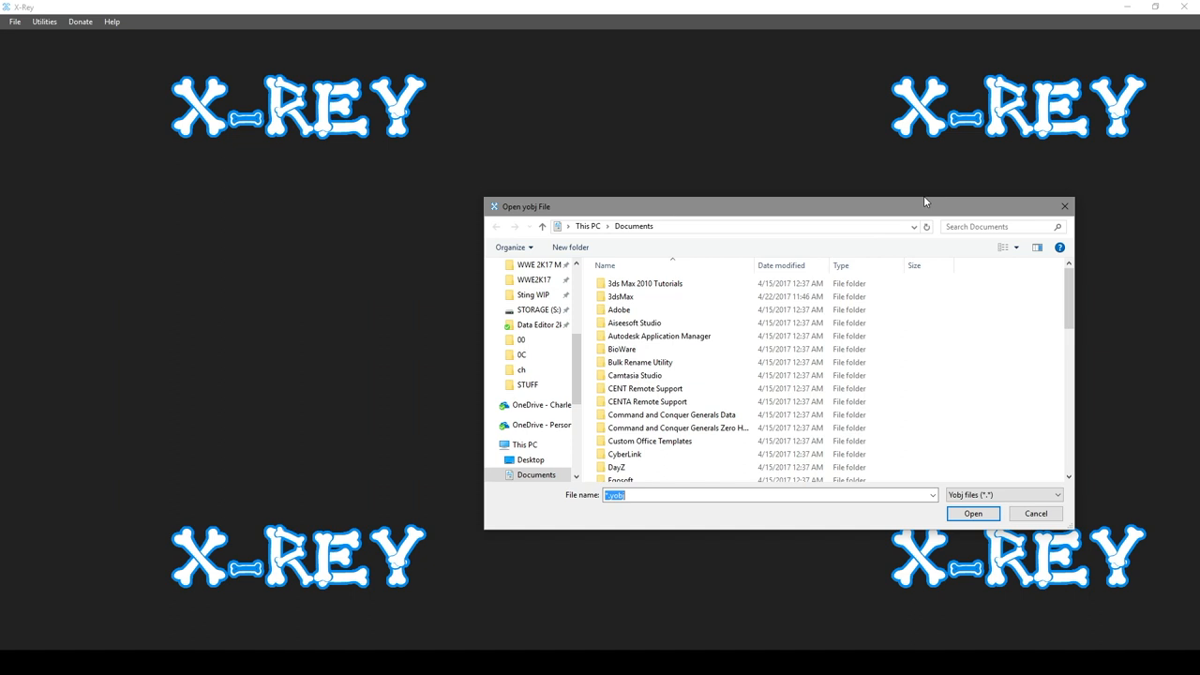
Step: Load the 00.yobj head model from the extracted pac folder into the X-Rey viewer
left_click(971, 514)
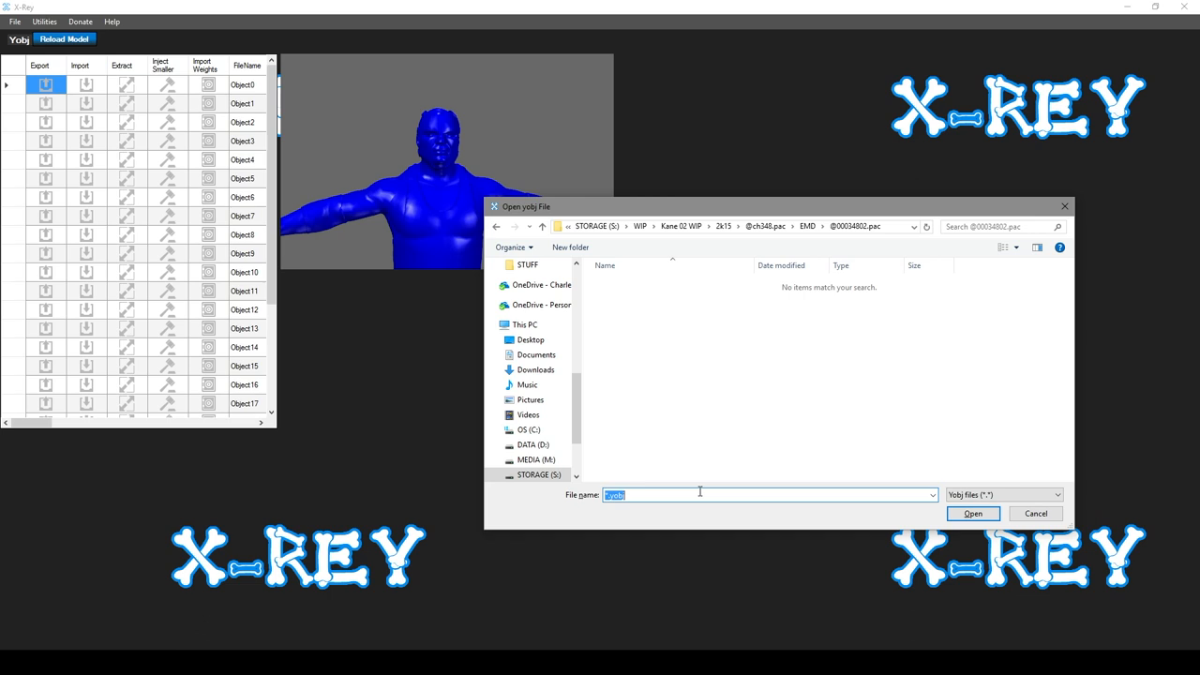
left_click(974, 514)
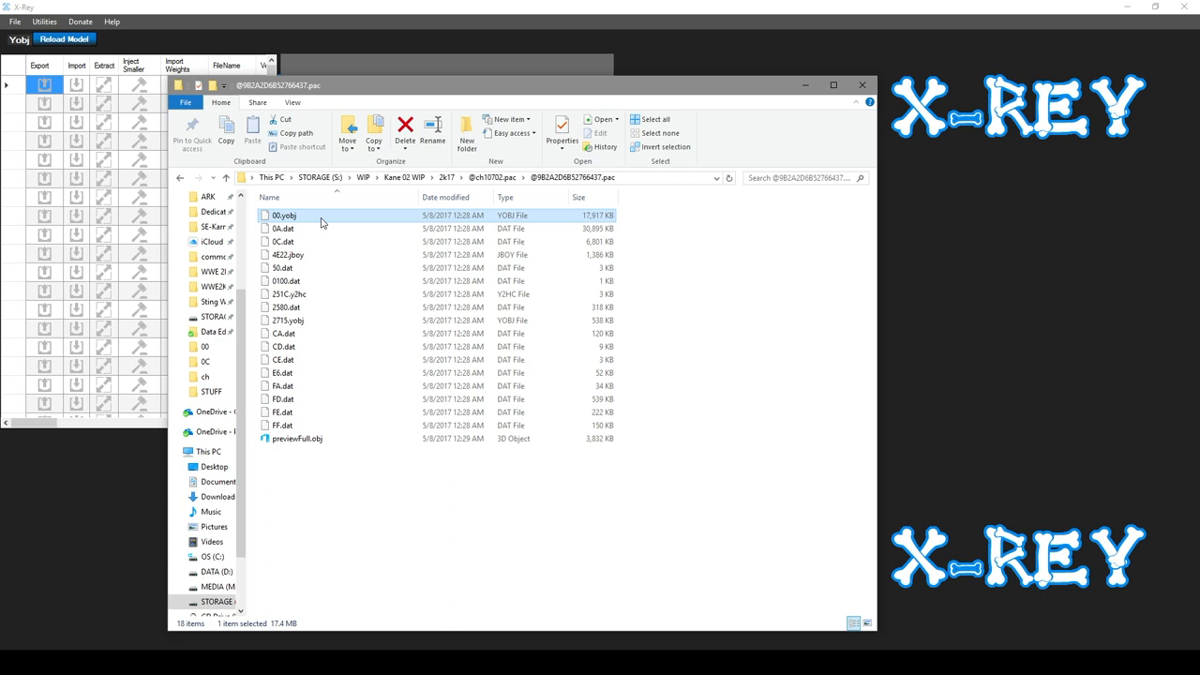
left_click(289, 319)
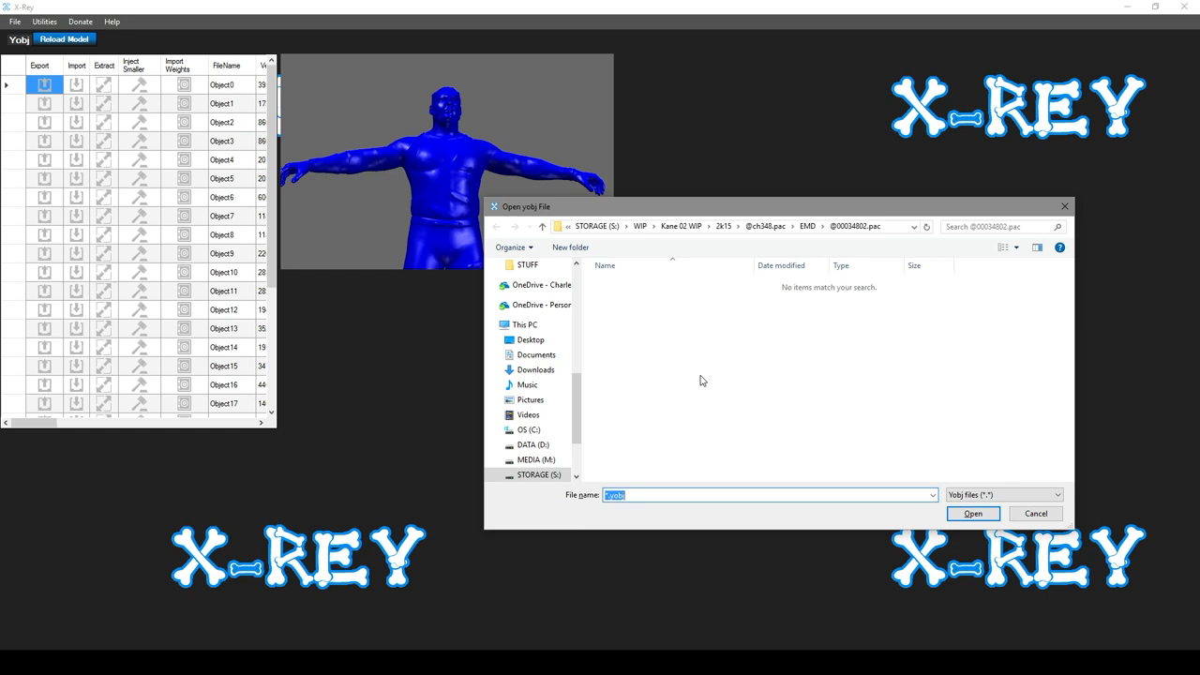
left_click(971, 514)
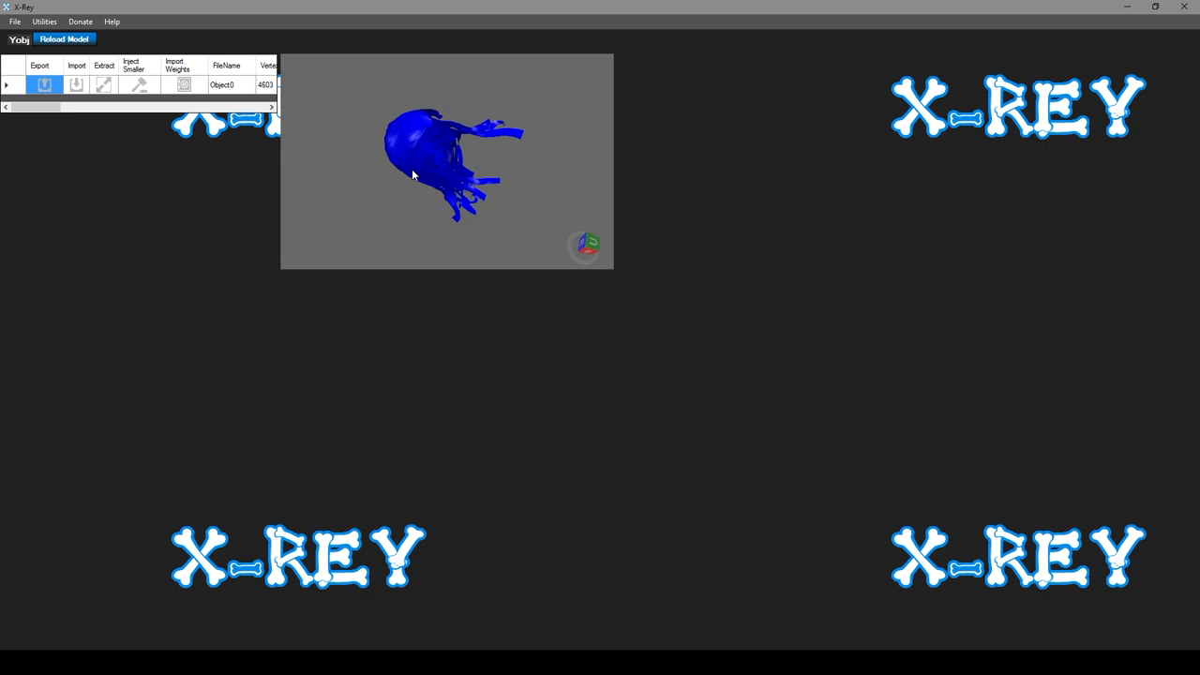
Step: View the 2K17 folder's 00.yobj and 2715.yobj models, then close X-Rey
left_click(75, 66)
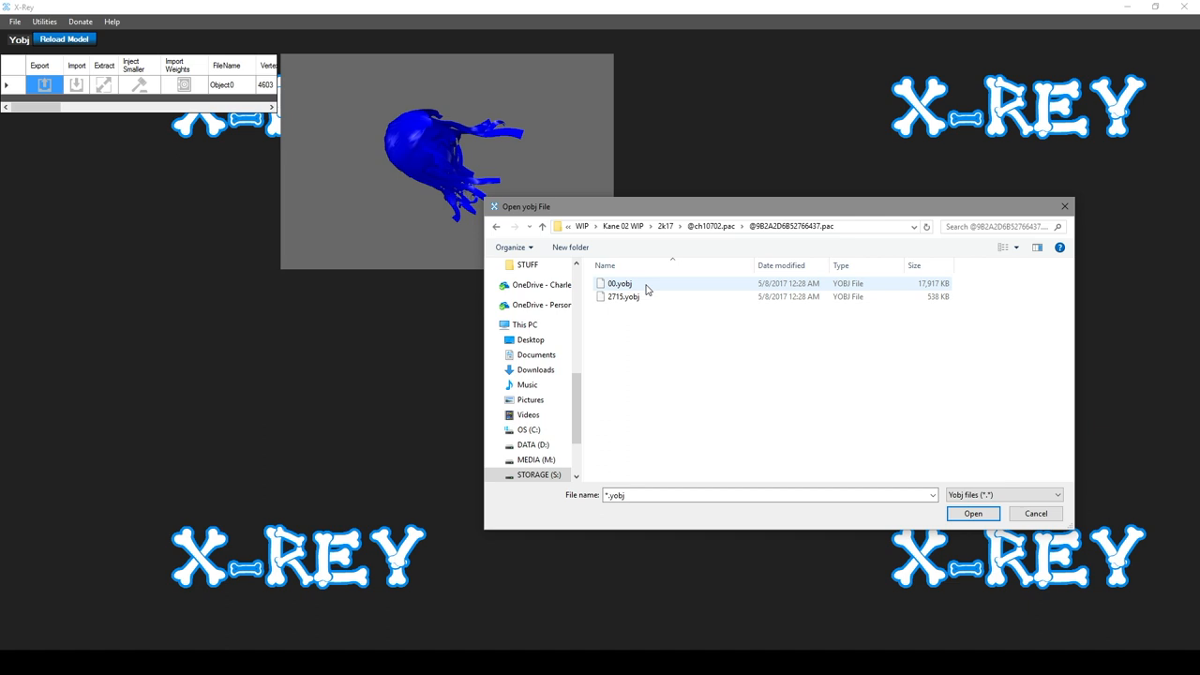
left_click(971, 514)
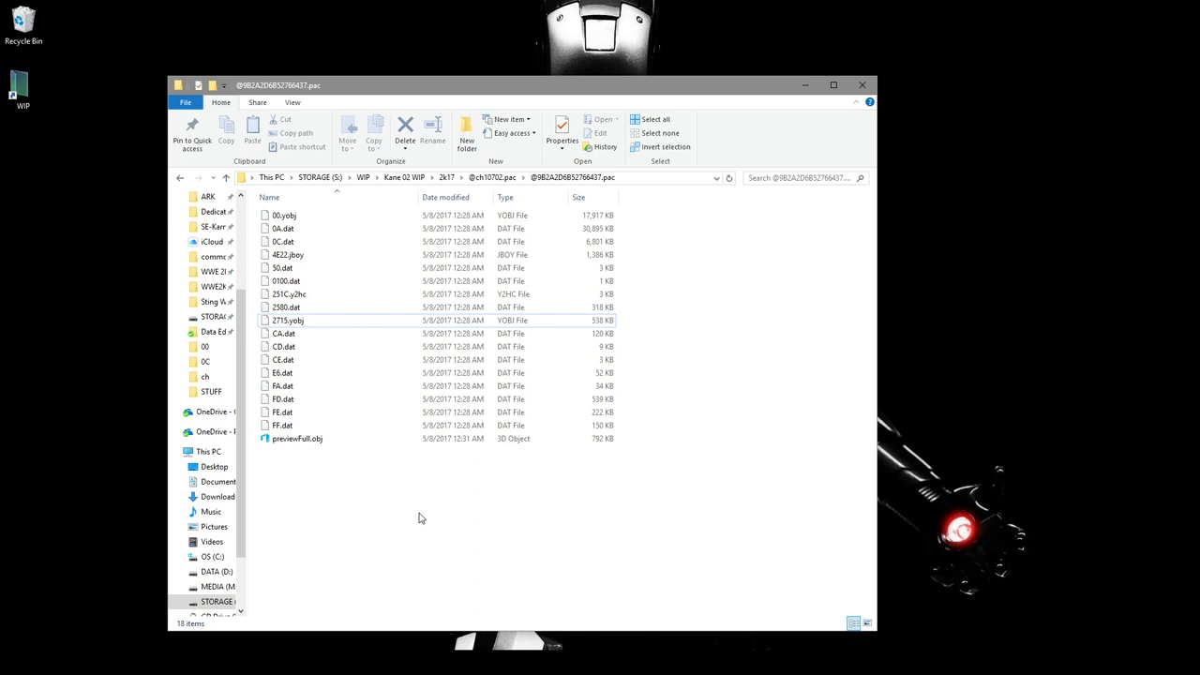
Step: Check 0A.dat's size, then select the 2K15 EMD texture files including 2580.dat to carry over
left_click(281, 228)
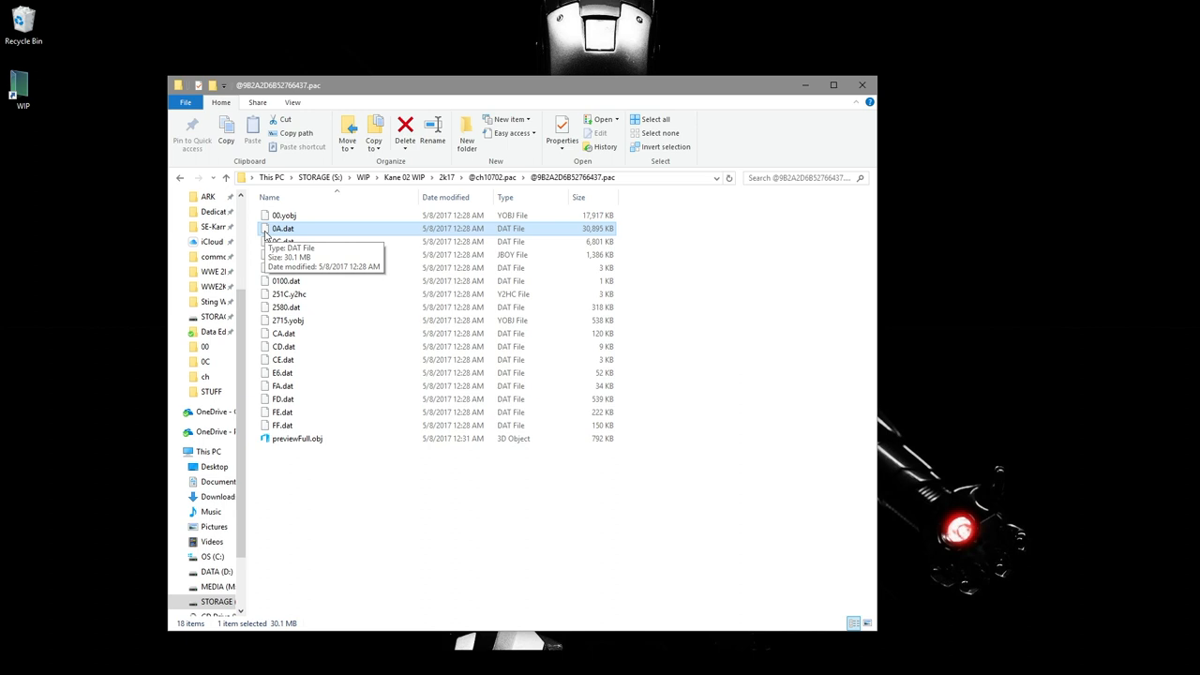
left_click(281, 242)
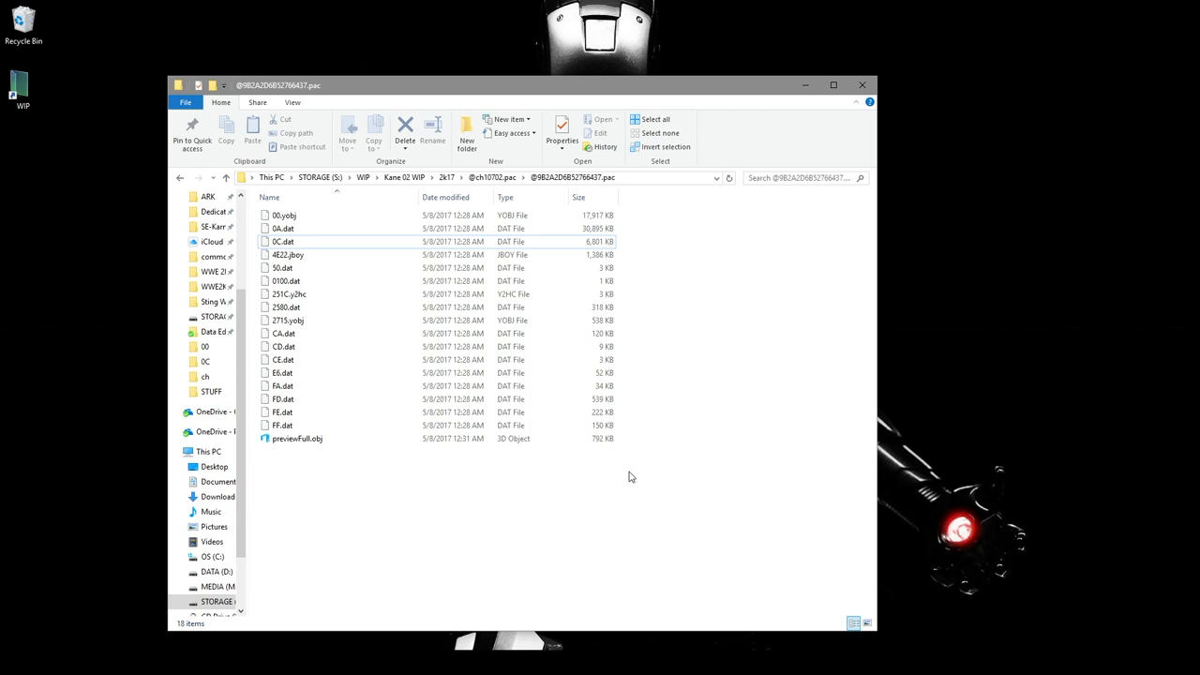
left_click(285, 307)
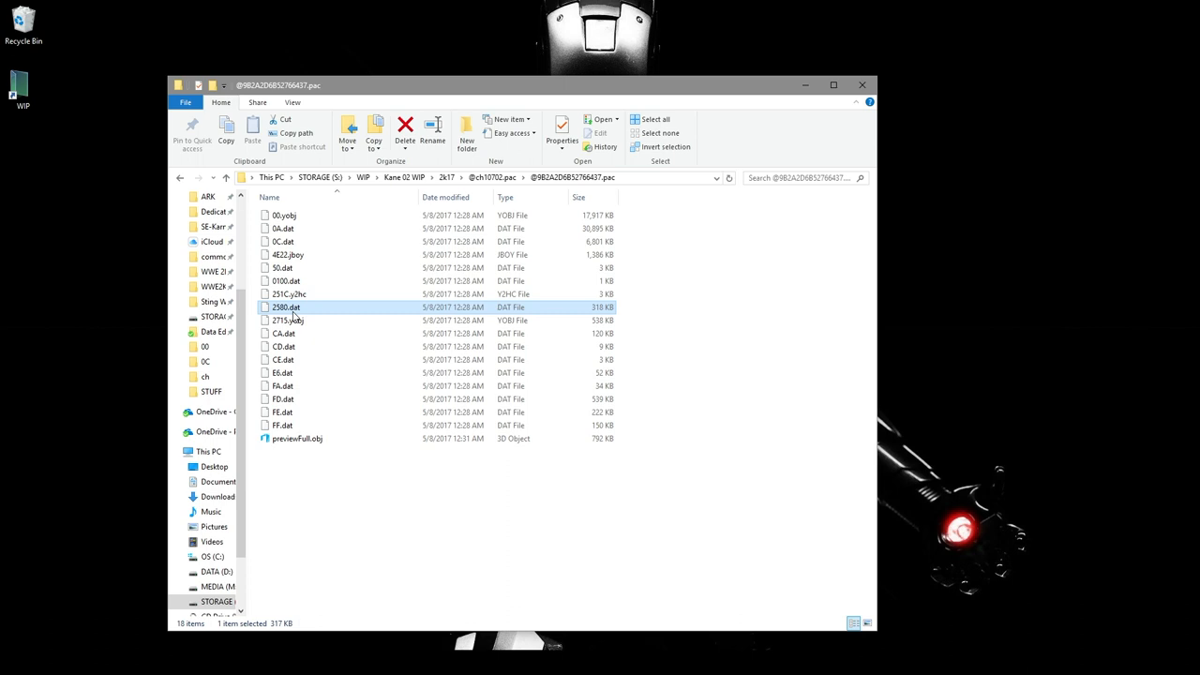
left_click(283, 360)
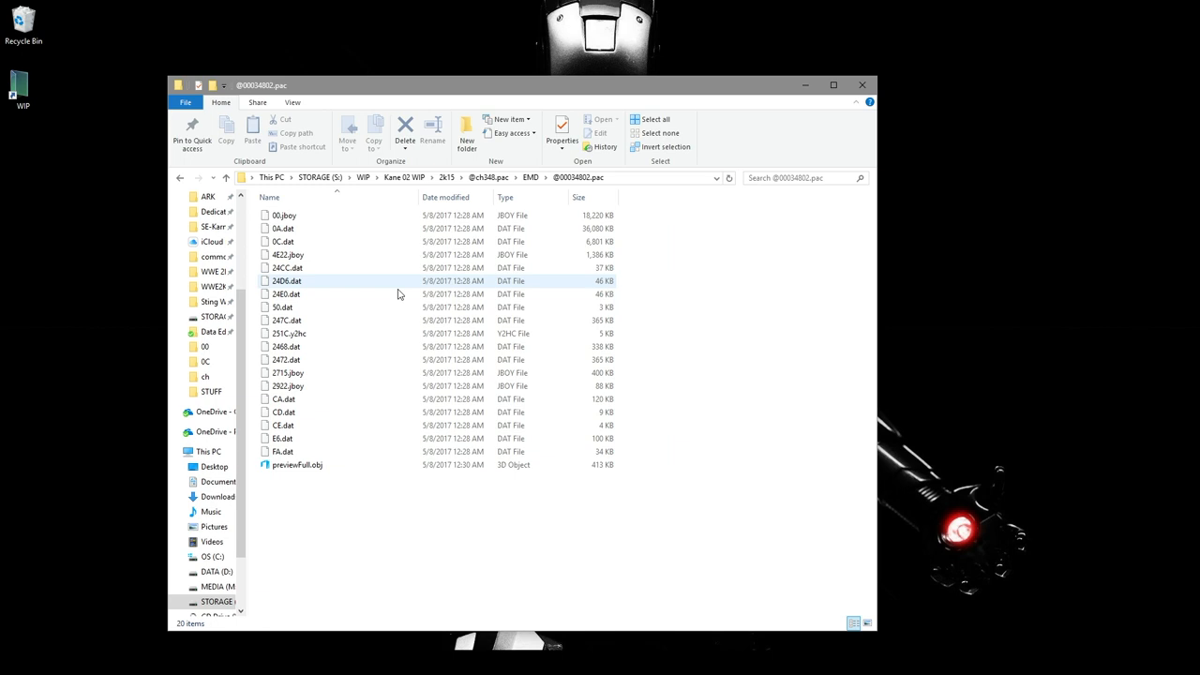
mouse_move(578, 347)
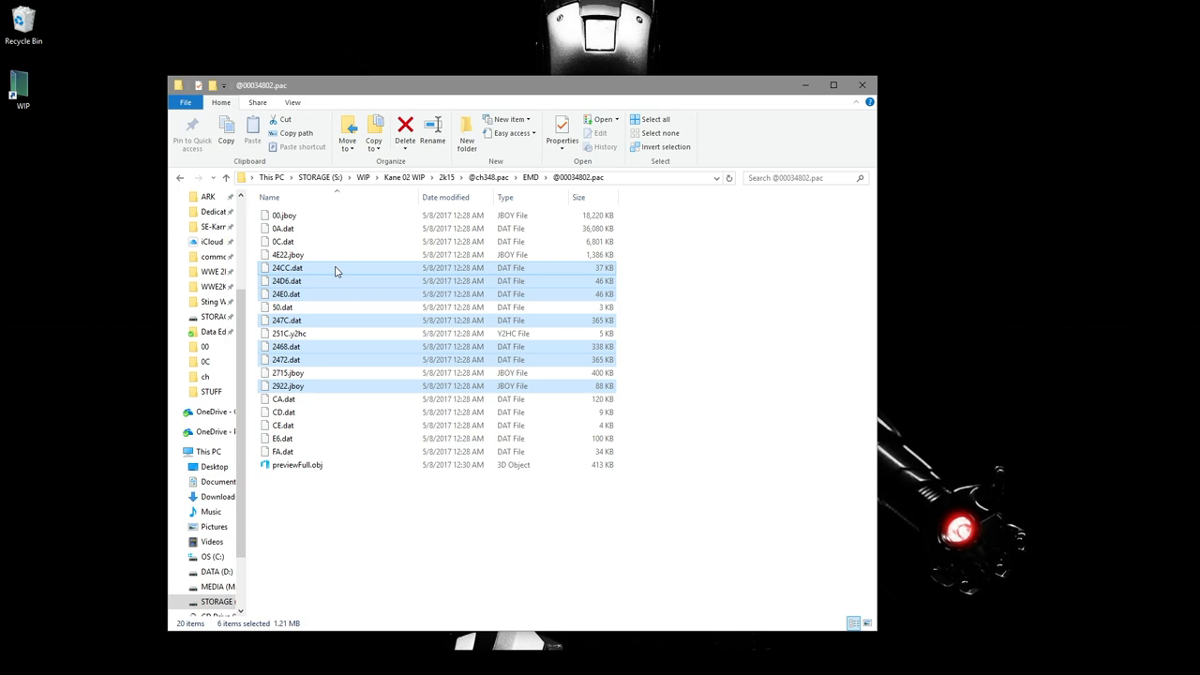
left_click(285, 216)
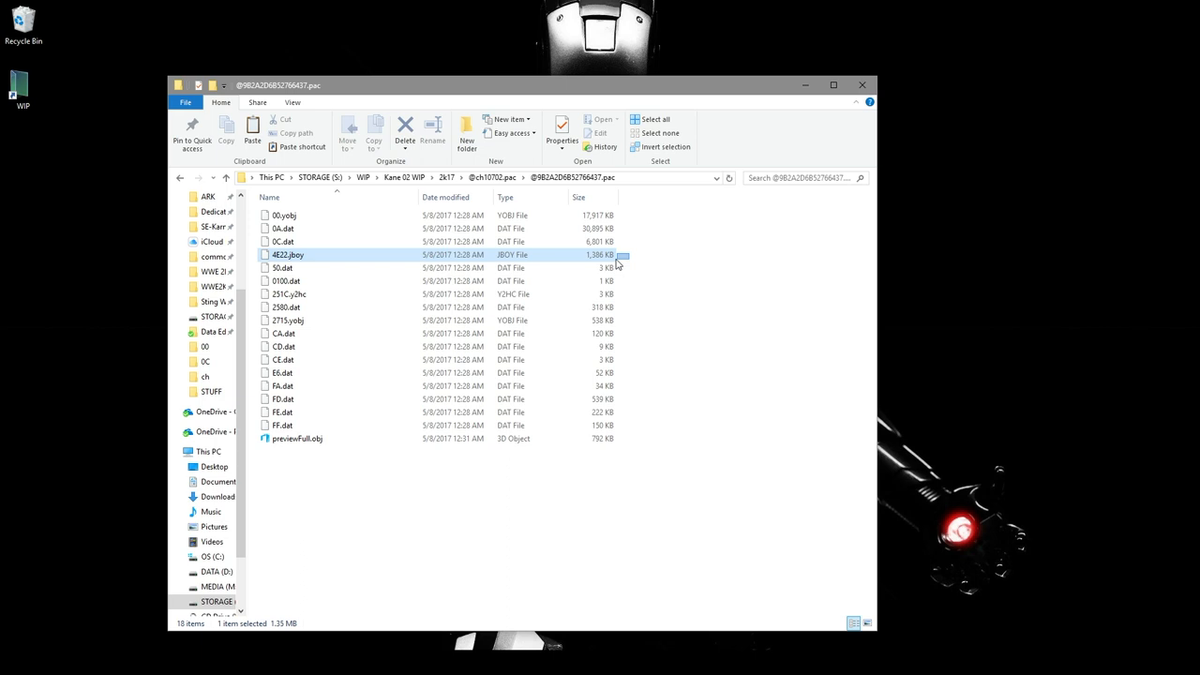
left_click(581, 424)
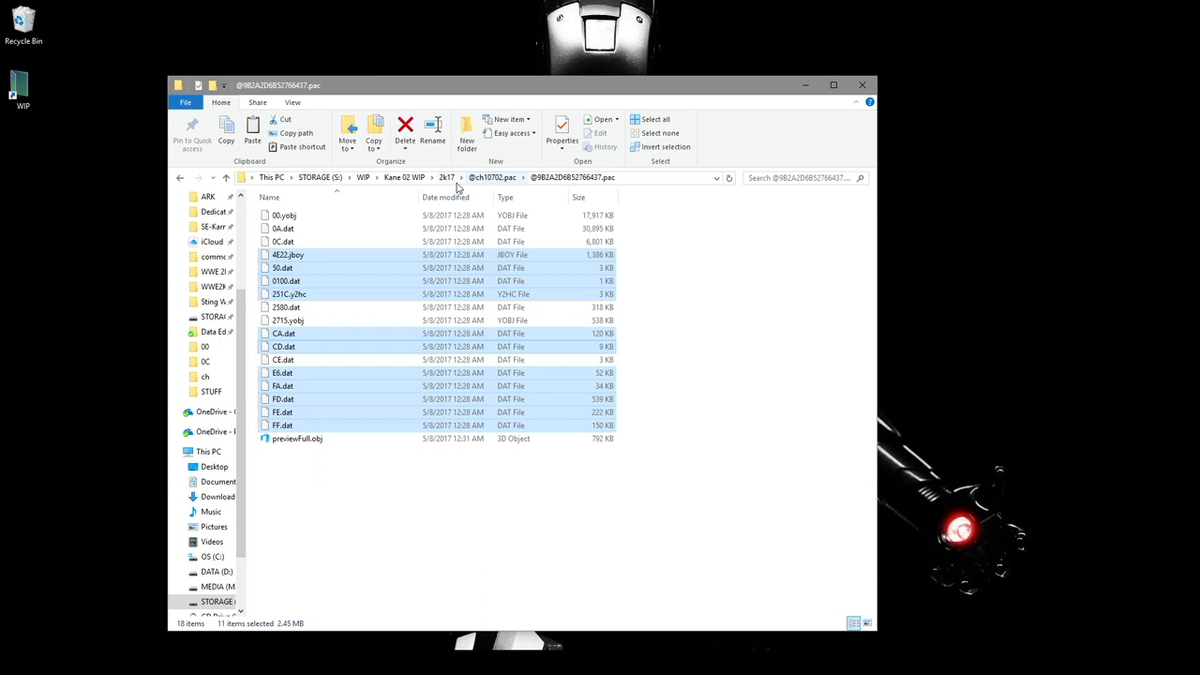
left_click(405, 176)
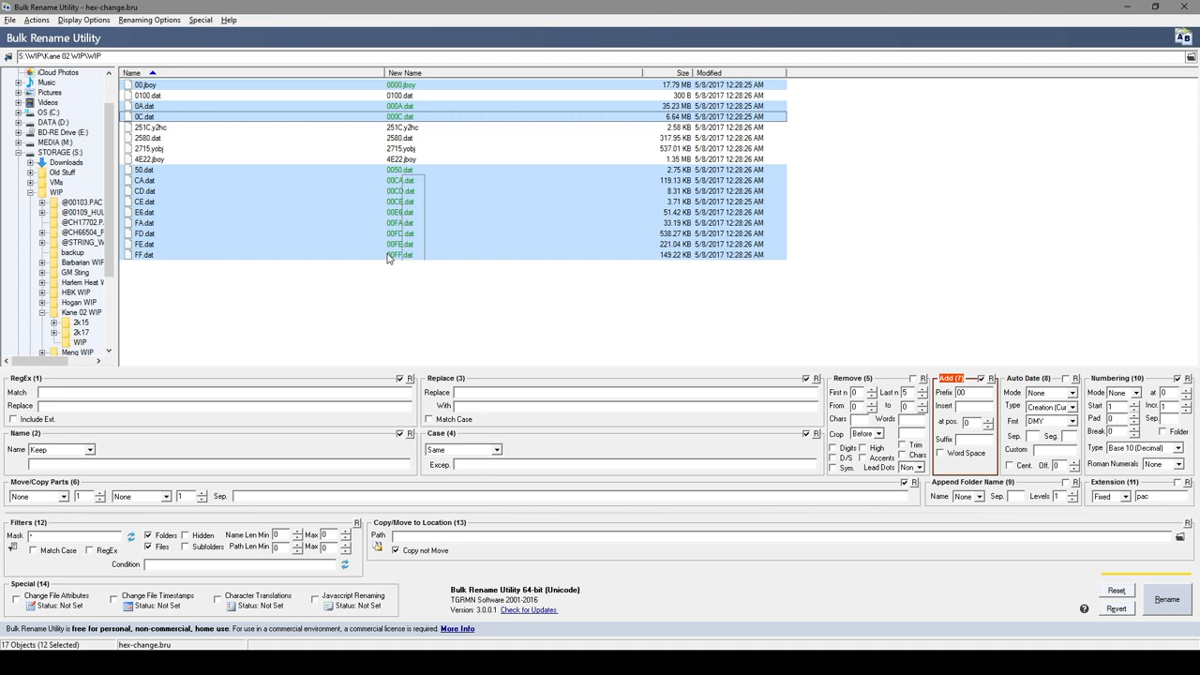
Step: Rename the attire files to zero-padded four-character hex names like 0000 and 000A with Pad 4
left_click(1166, 600)
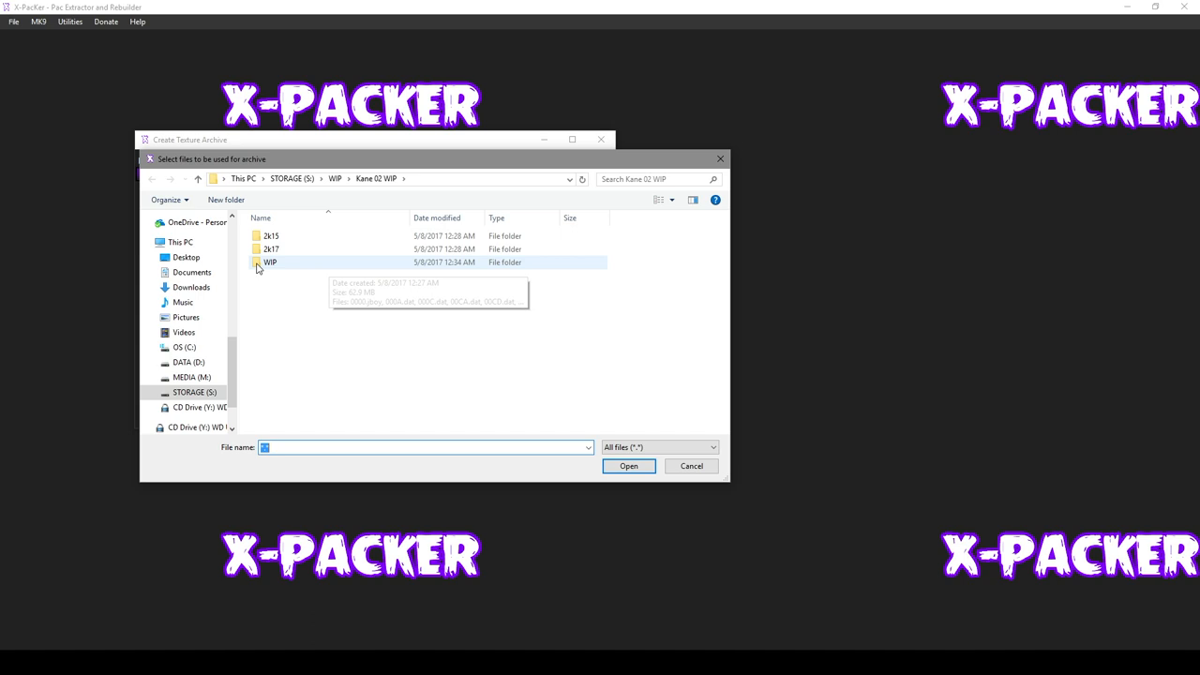
Step: Load the renamed attire files from the WIP folder into the texture archive file list
left_click(628, 465)
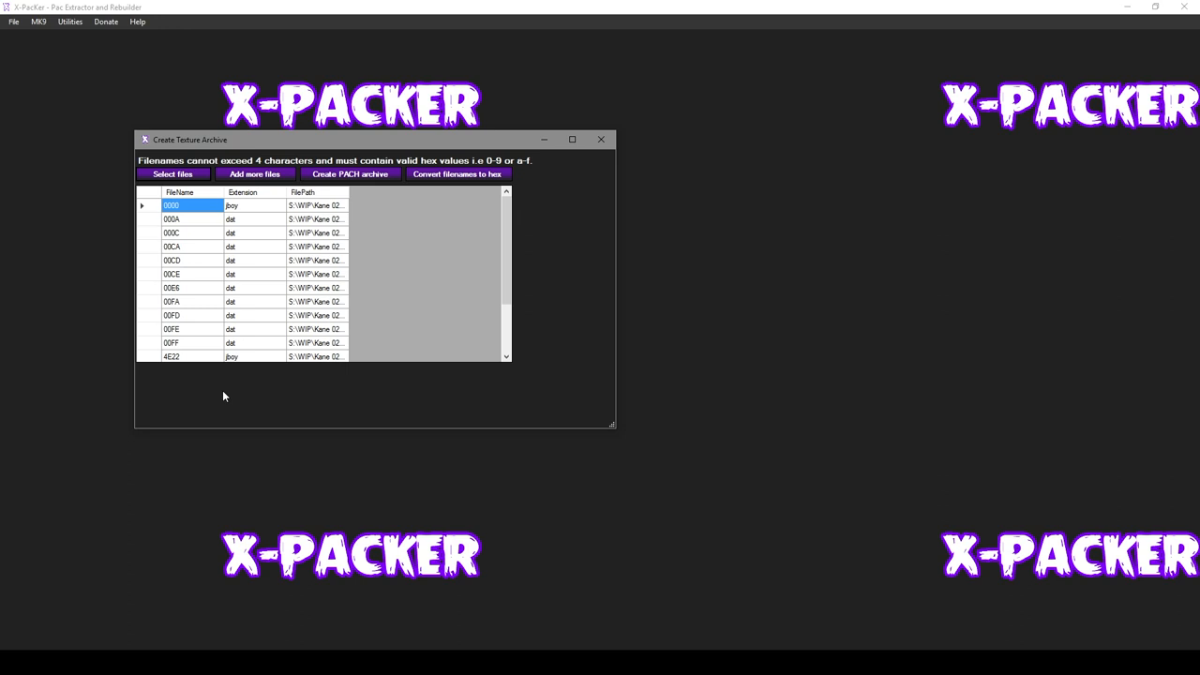
left_click(180, 191)
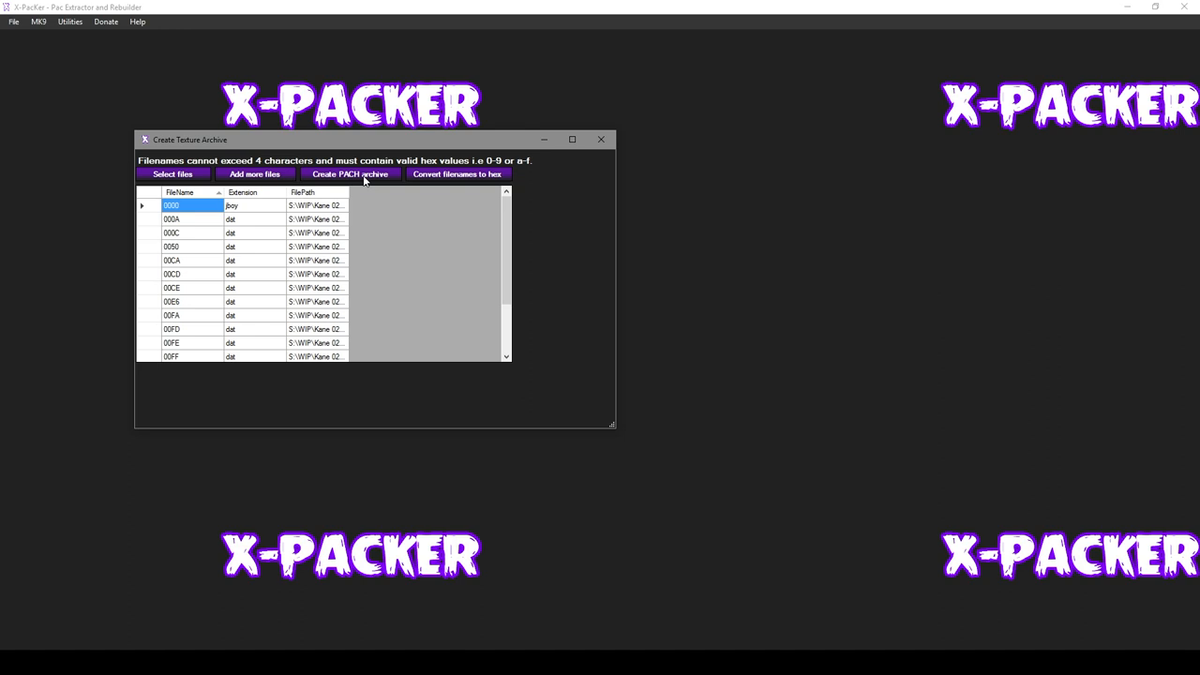
Step: Build the PACH archive and save it as 00010722 in the Kane 02 WIP folder
left_click(349, 174)
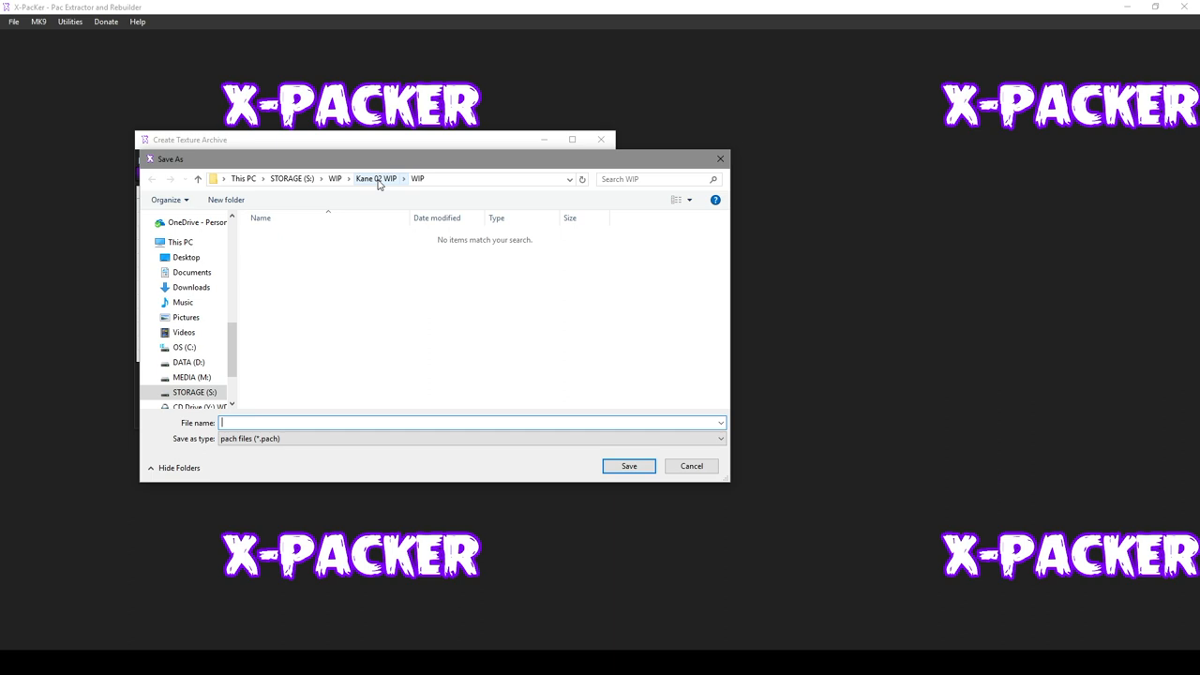
left_click(375, 178)
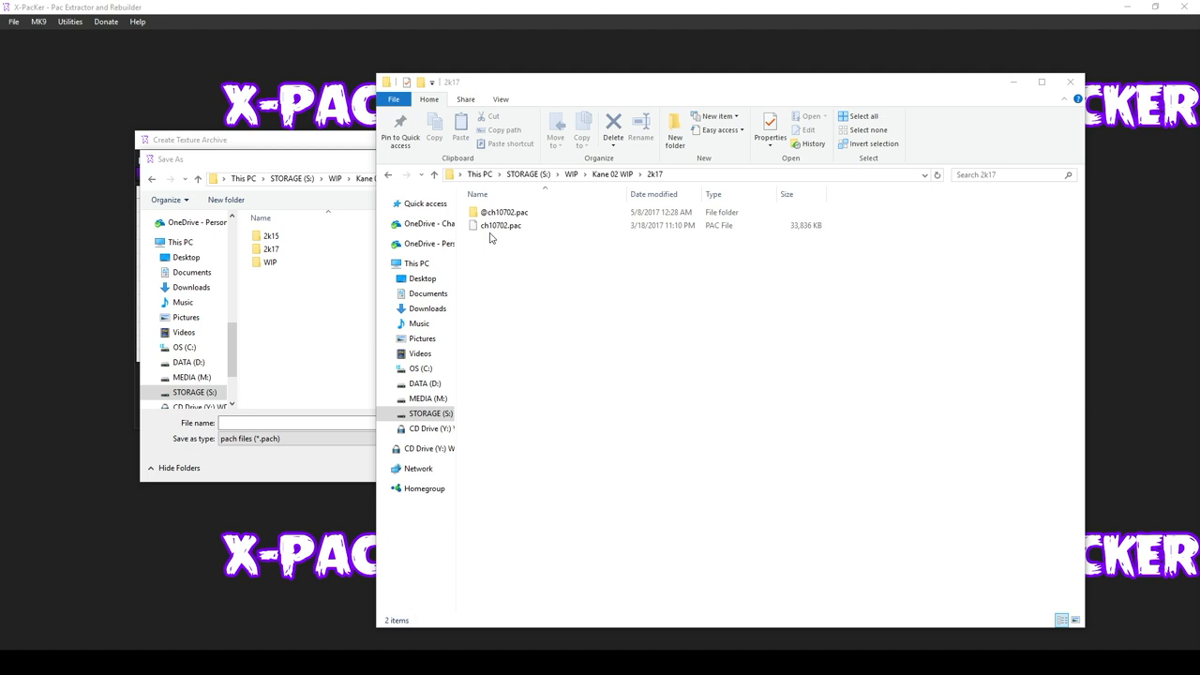
left_click(499, 225)
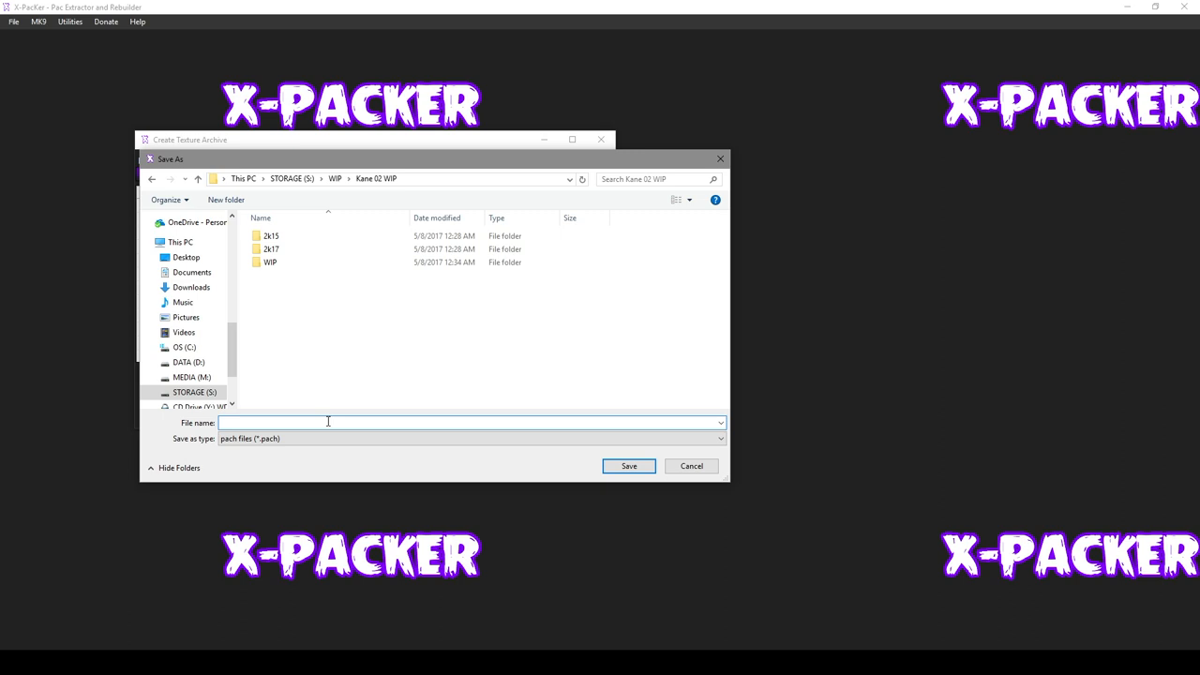
type("00010722")
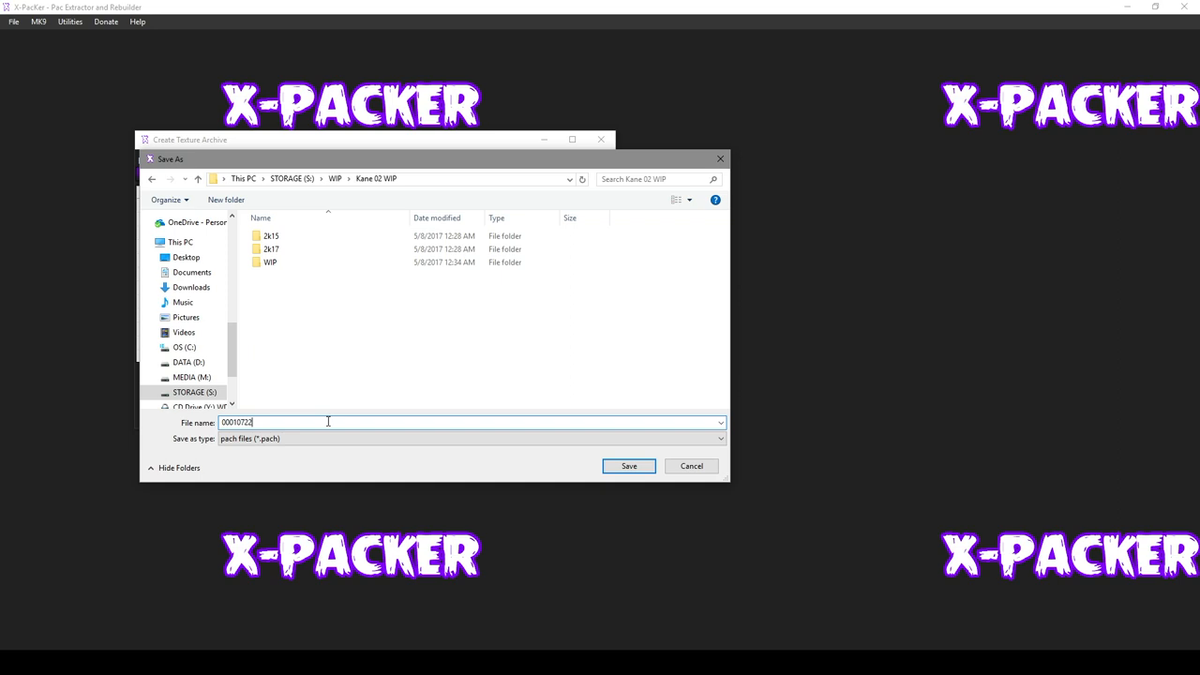
left_click(628, 465)
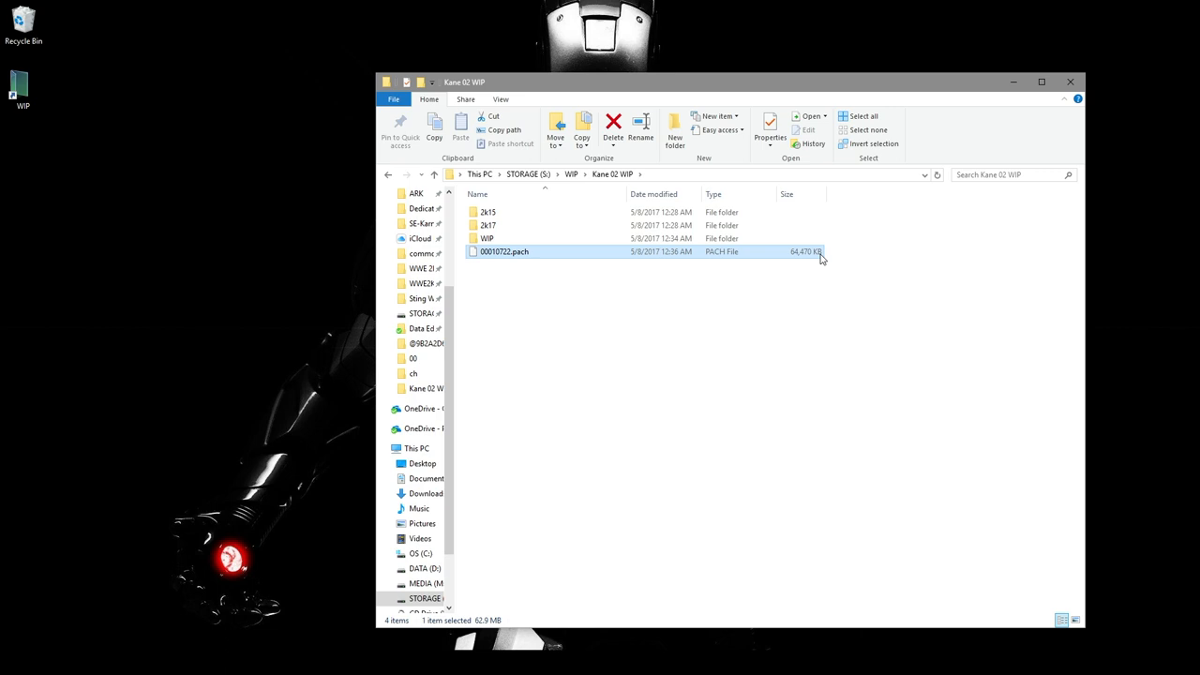
mouse_move(729, 443)
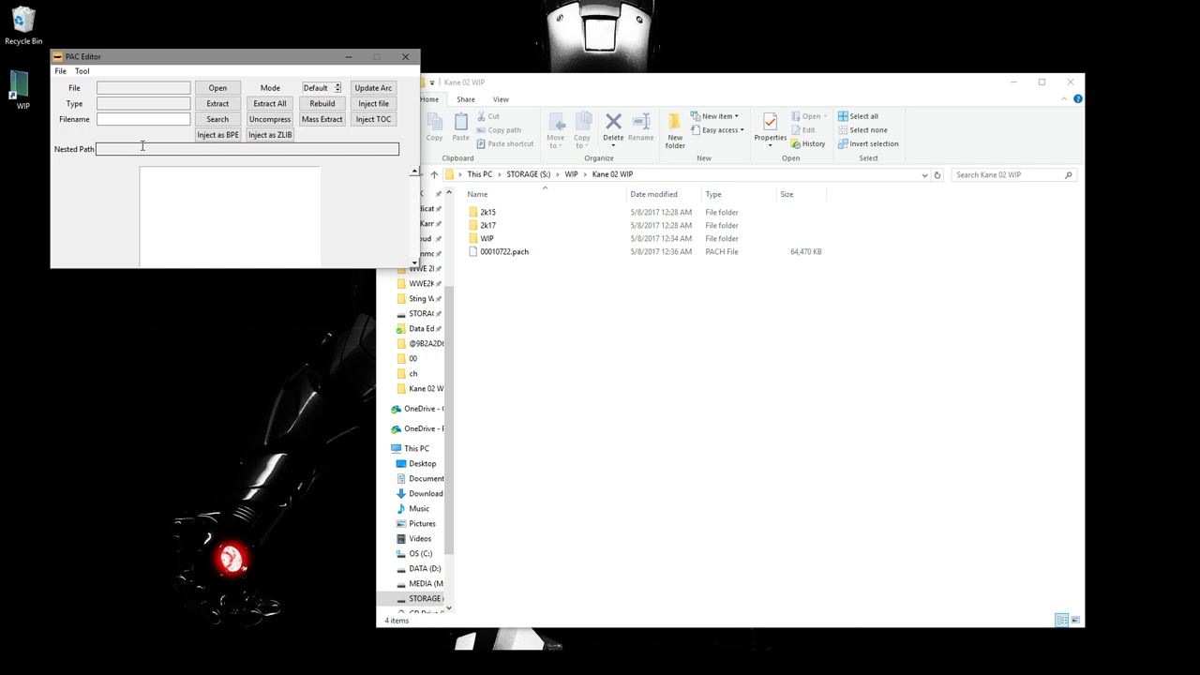
Step: Load 00010722.pac and compress its .dat entries, including 0A and 0C, to zlib
left_click(217, 88)
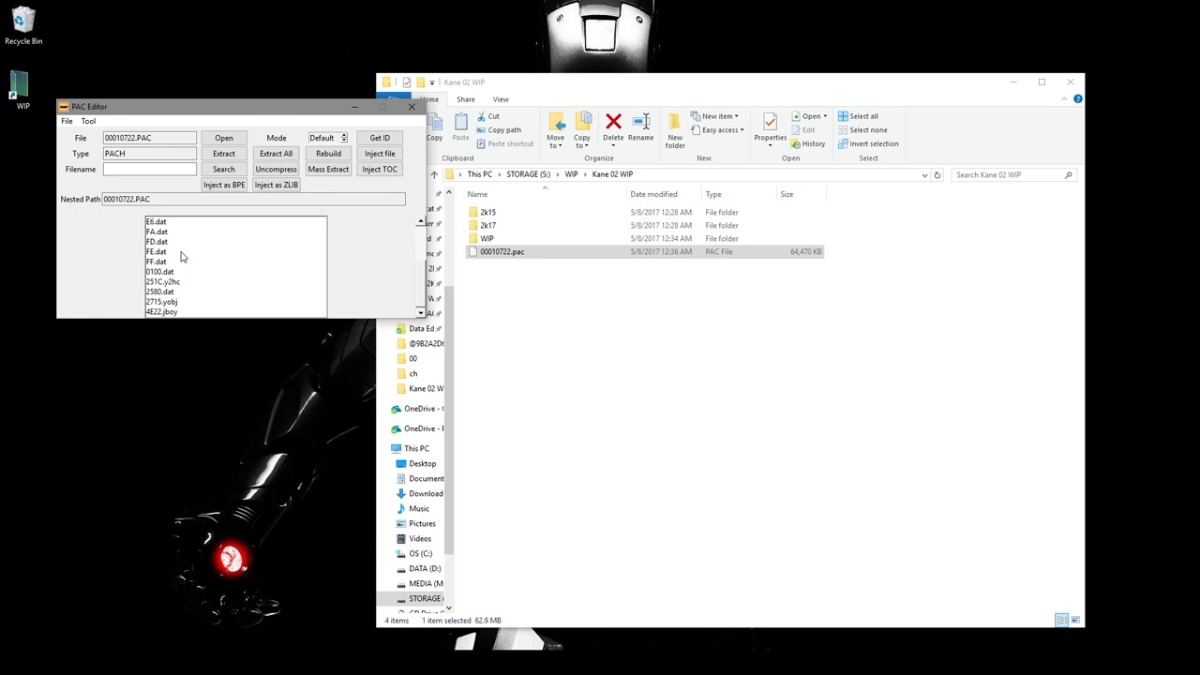
left_click(155, 221)
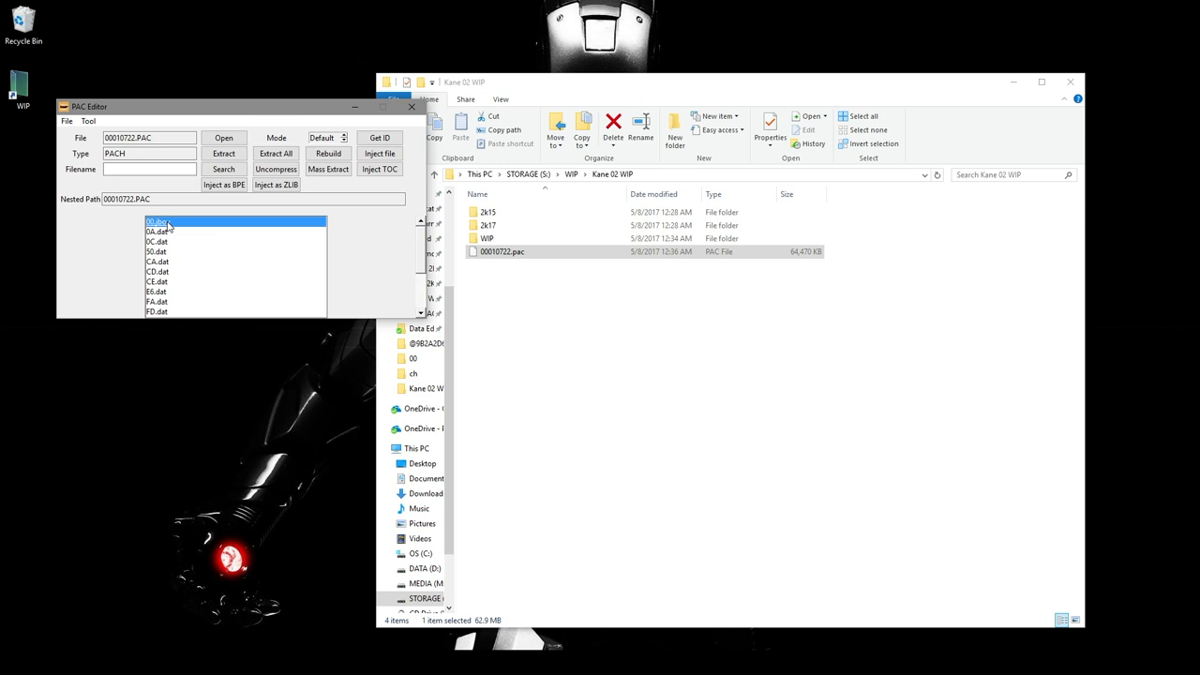
left_click(379, 153)
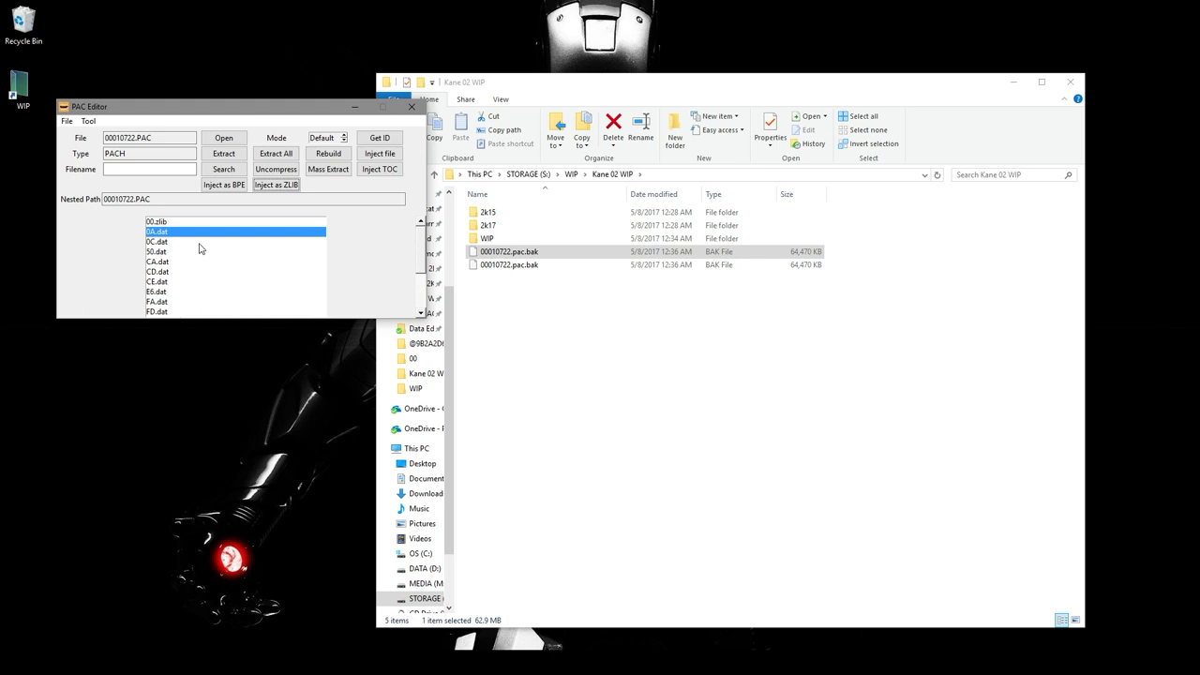
left_click(157, 240)
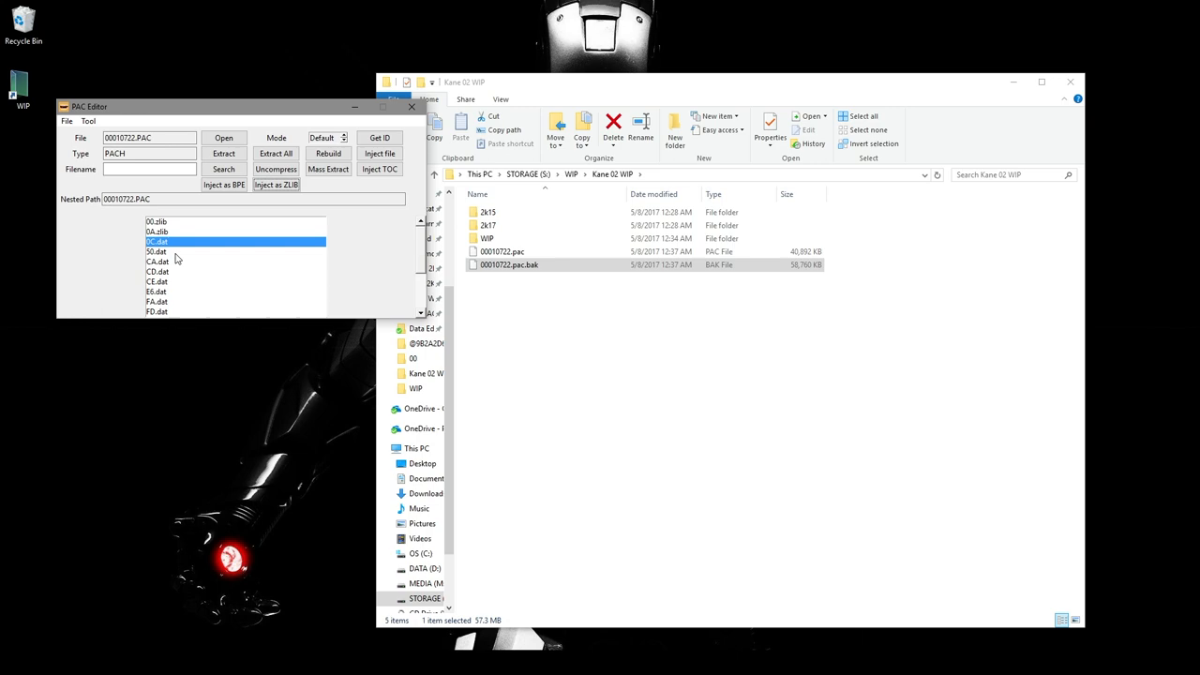
left_click(276, 185)
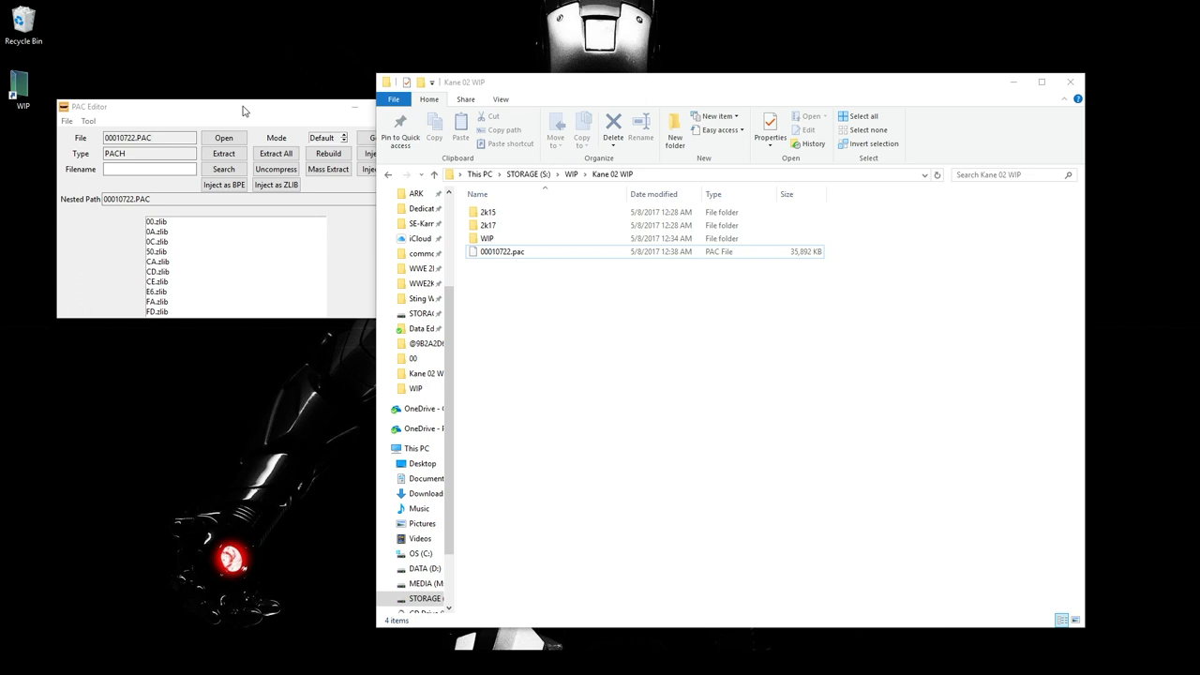
Step: Return to the Kane 02 WIP project folder holding the compressed 00010722.pac
left_click(502, 251)
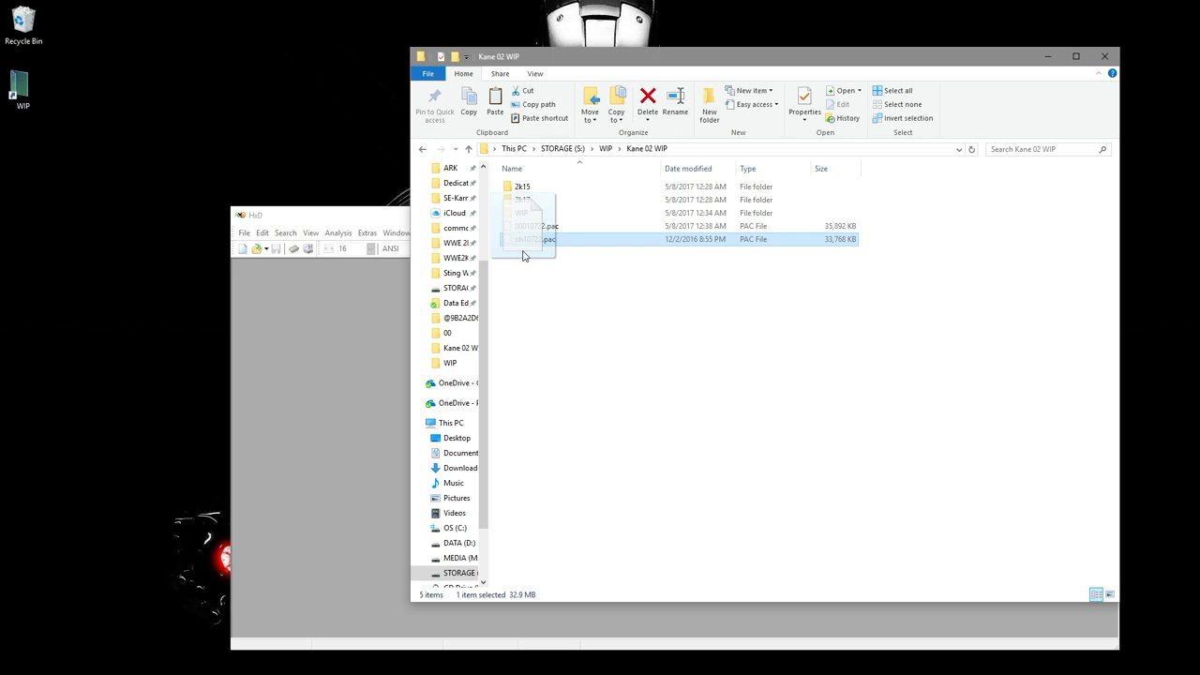
Step: View ch10722.pac in HxD and select the data block at its EMD header near offset 7F0
double_click(534, 240)
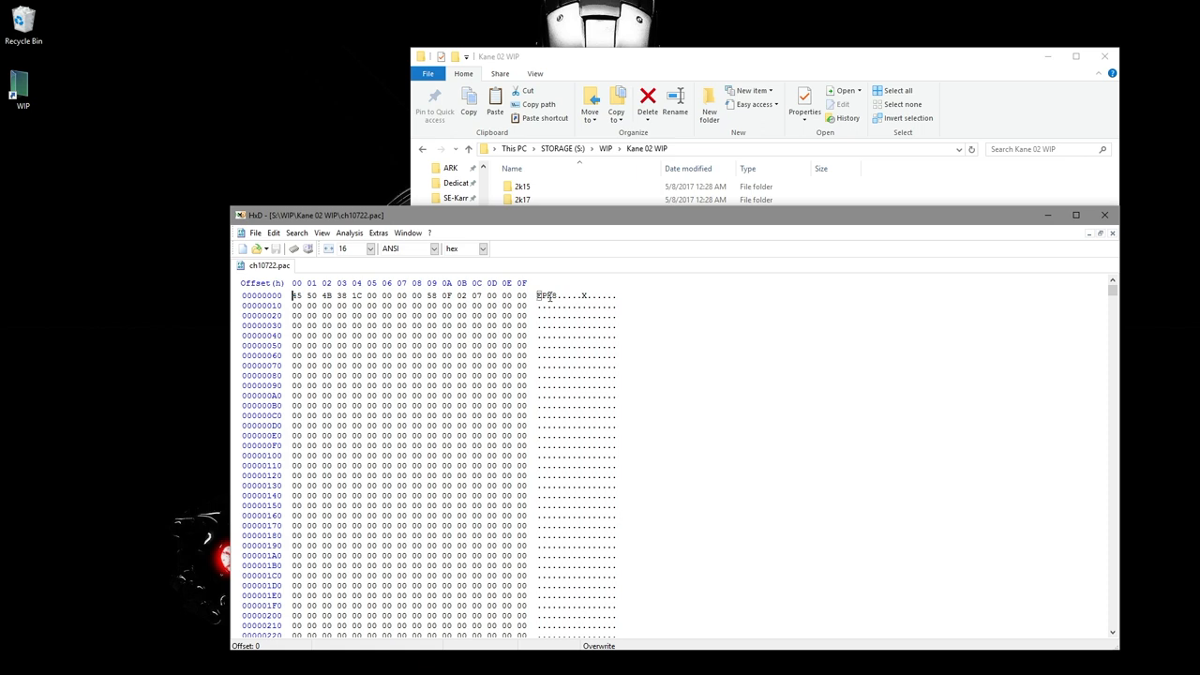
scroll("down", 3)
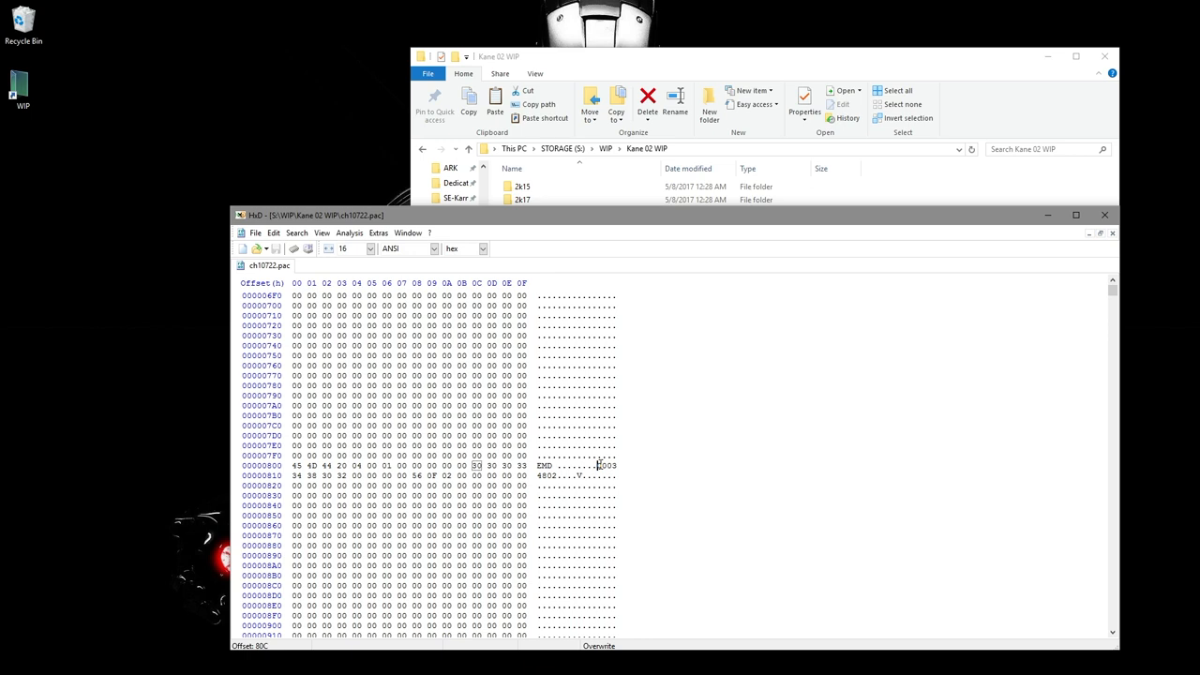
left_click_drag(476, 465, 533, 477)
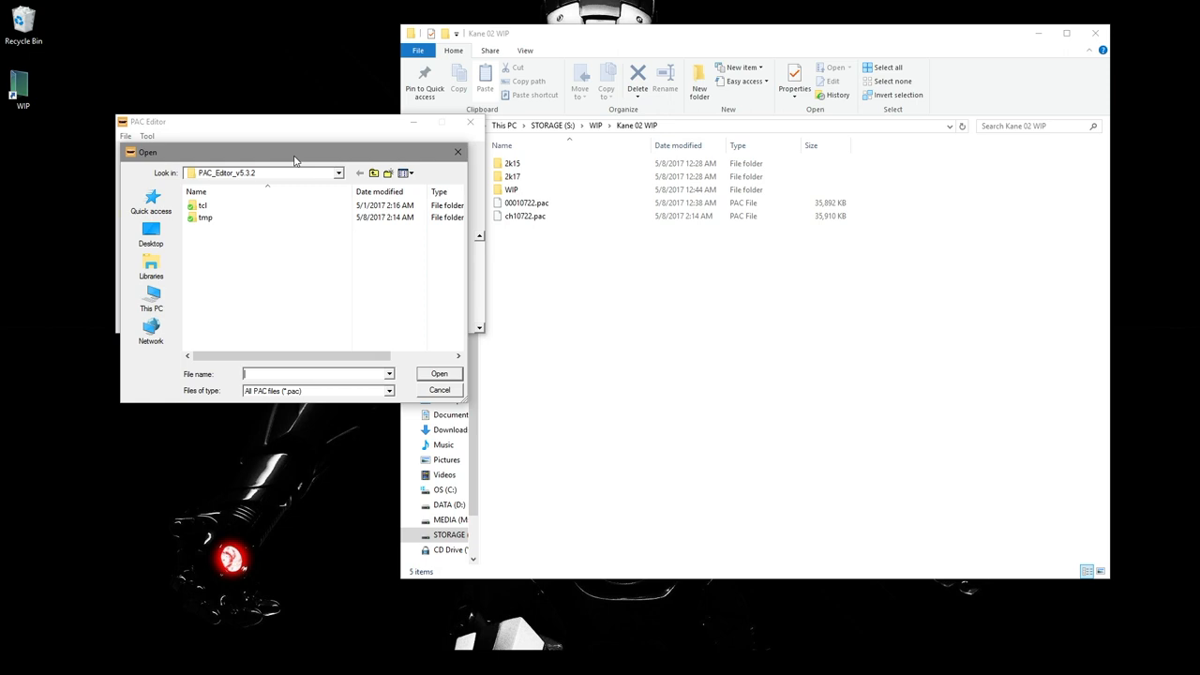
Step: Inject the new 00010722.pac into the EMD entry of ch10722.pac and close the editor
left_click(439, 373)
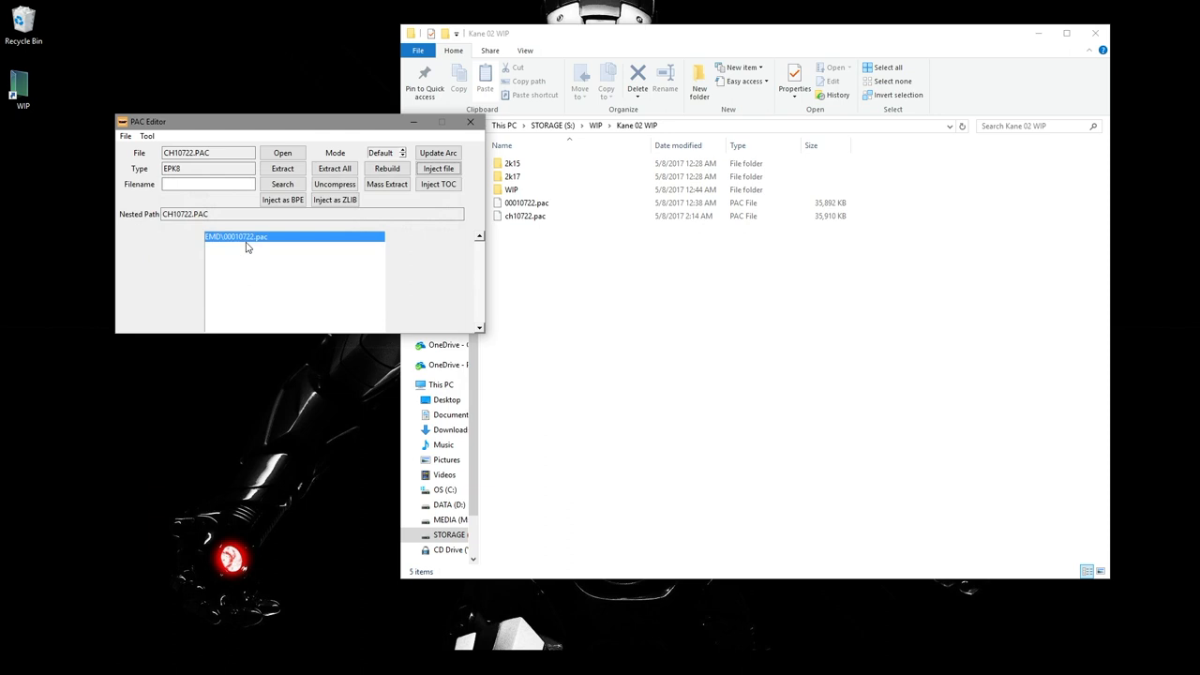
left_click(439, 168)
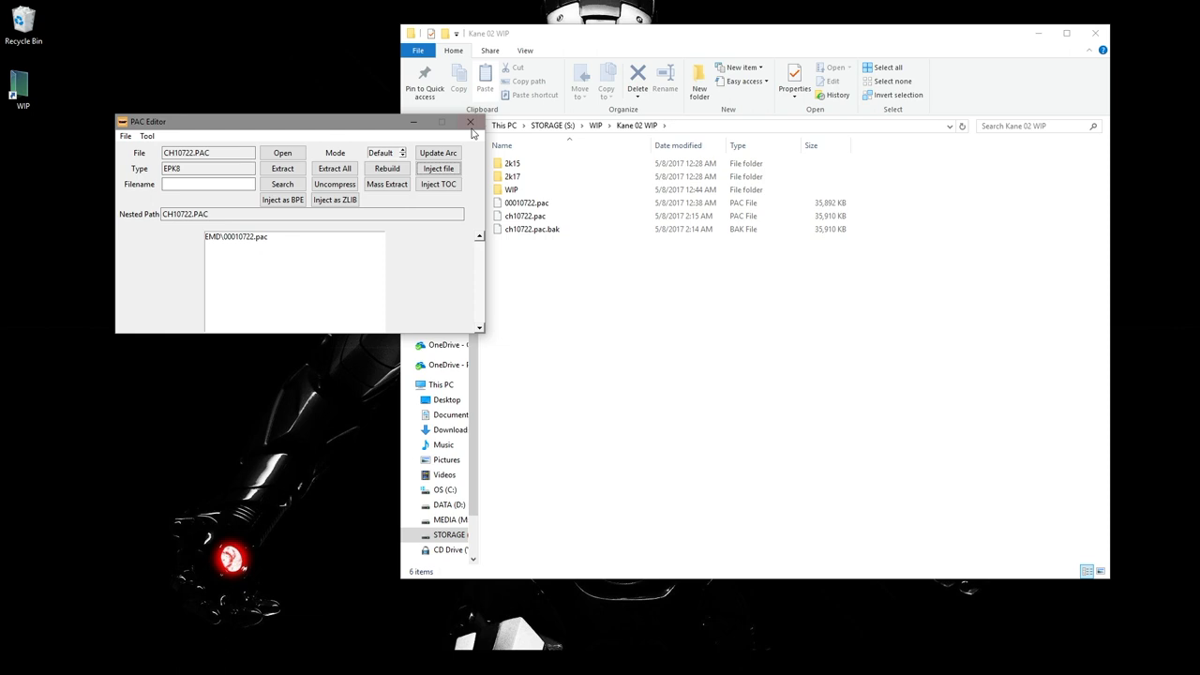
left_click(473, 122)
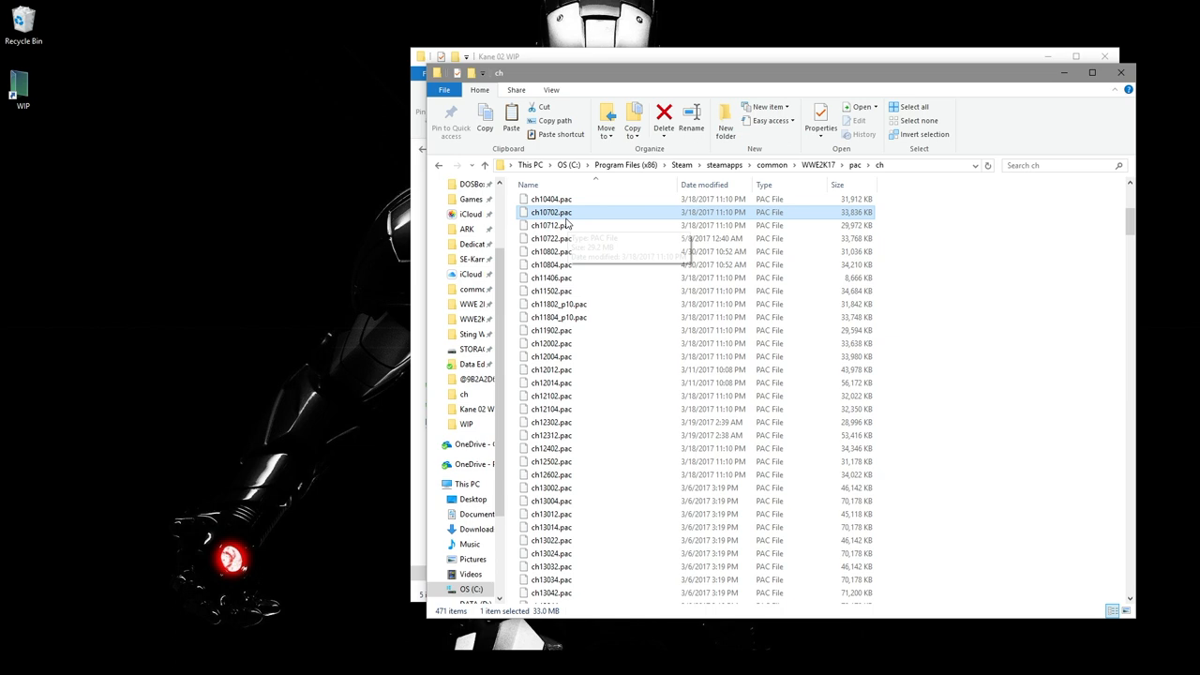
Step: Replace ch10722.pac in the WWE 2K17 pac\ch folder with the modified file
left_click(551, 238)
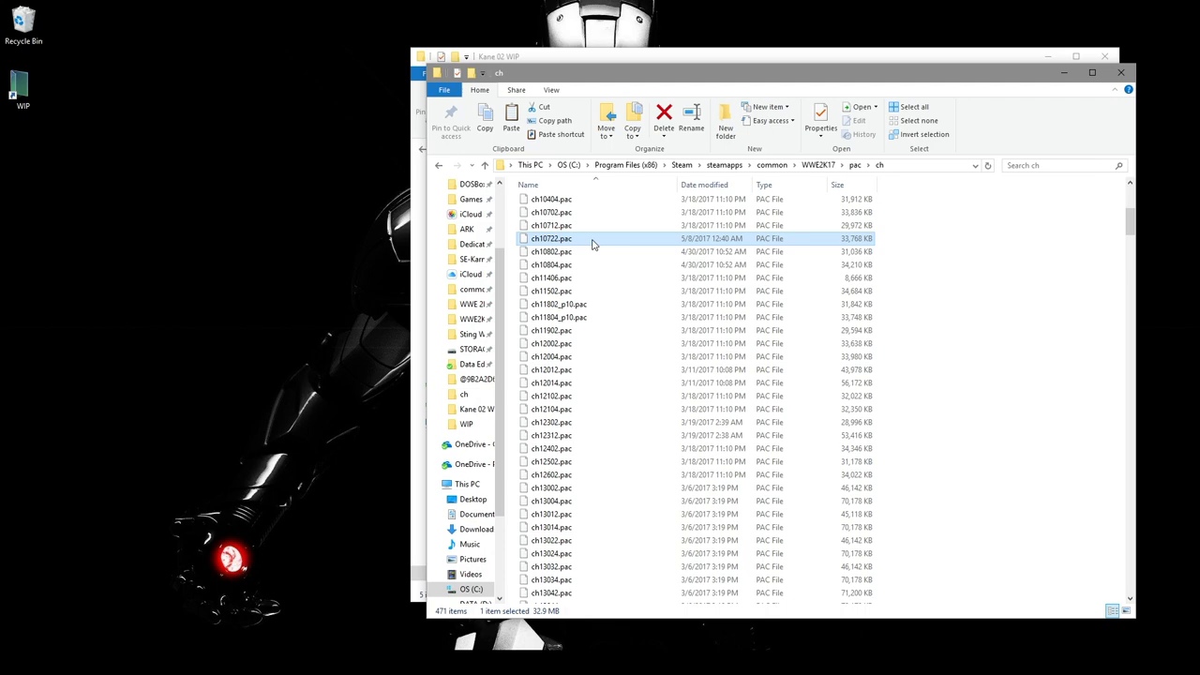
left_click(1119, 71)
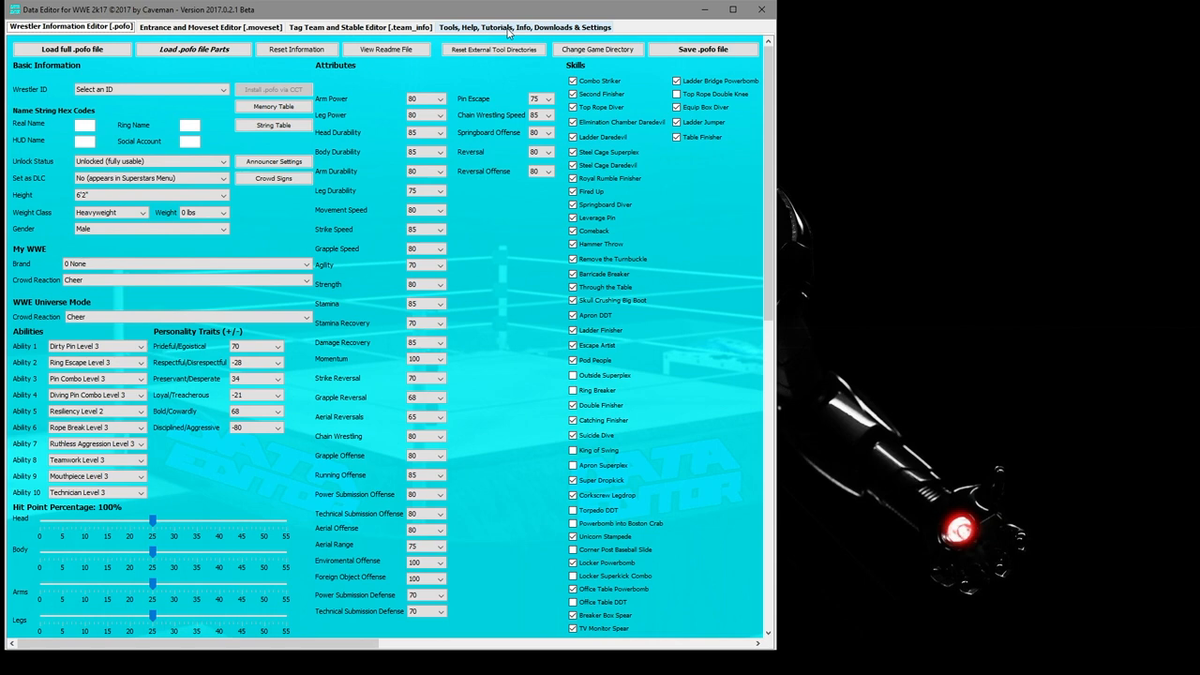
Step: Use the Universal Alternate Attire Unlocker to pick a new attire count for Kane
left_click(525, 26)
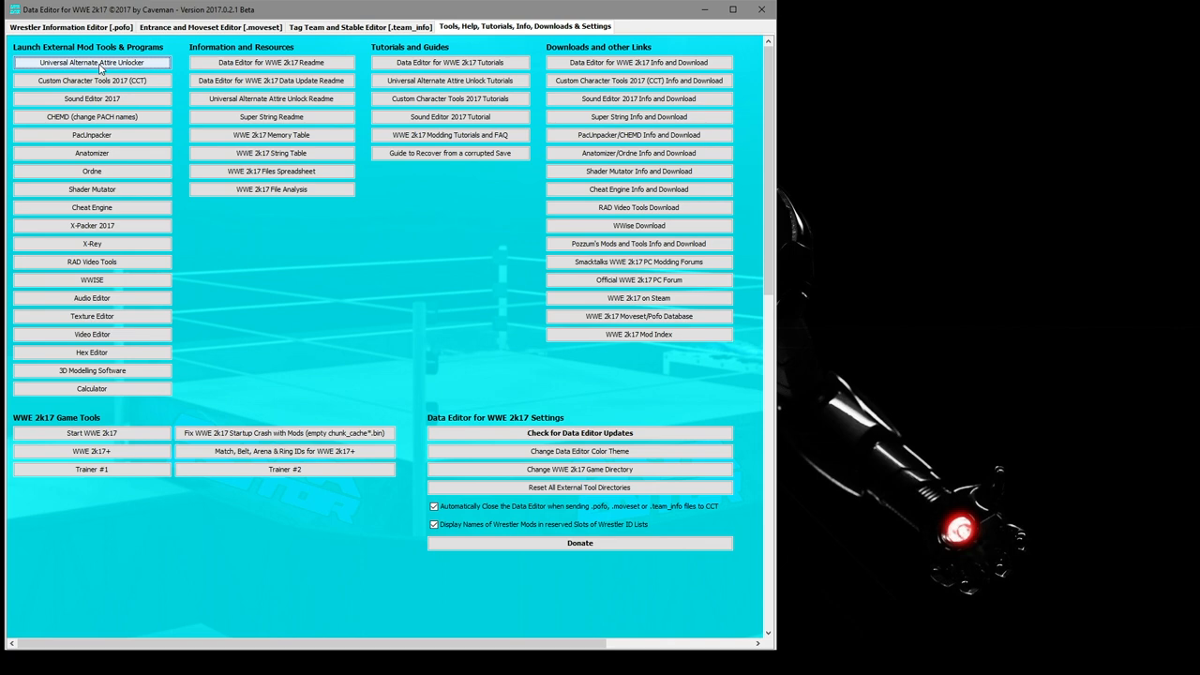
left_click(92, 62)
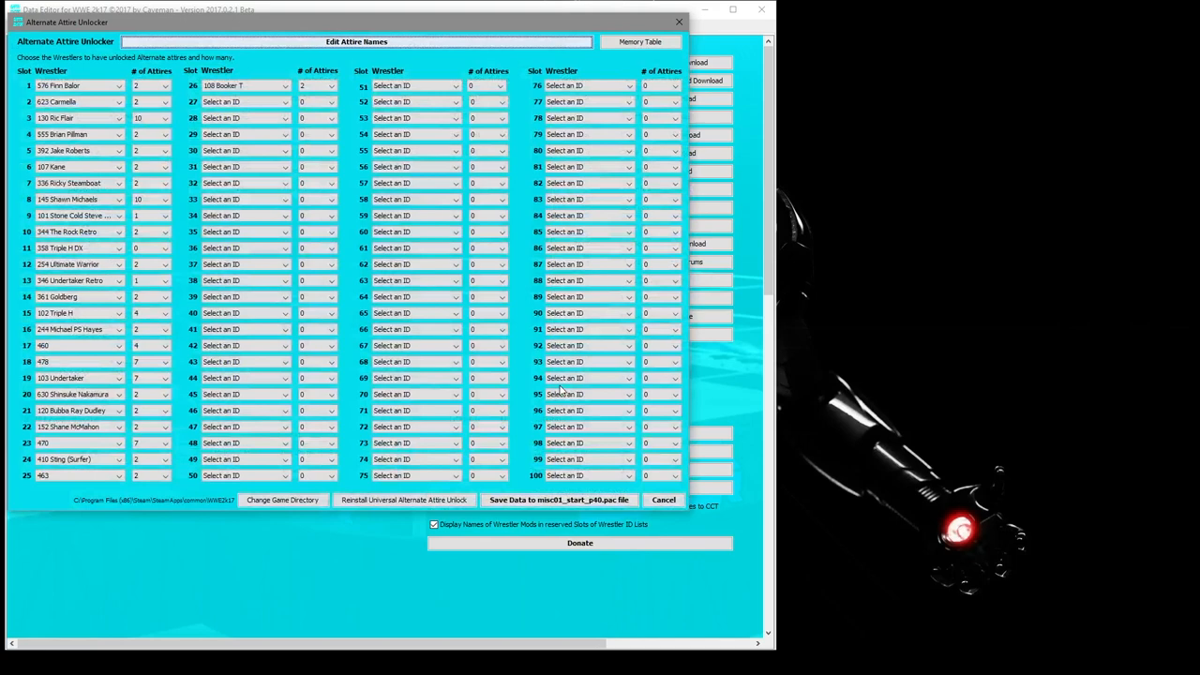
left_click(165, 165)
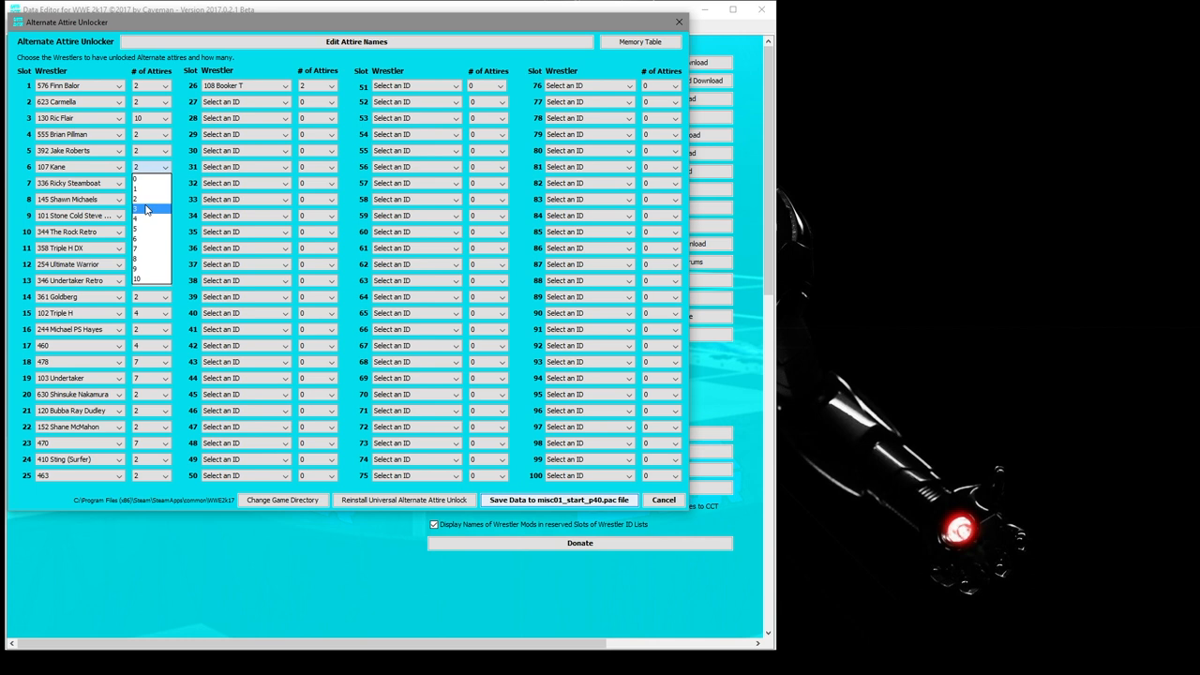
left_click(559, 499)
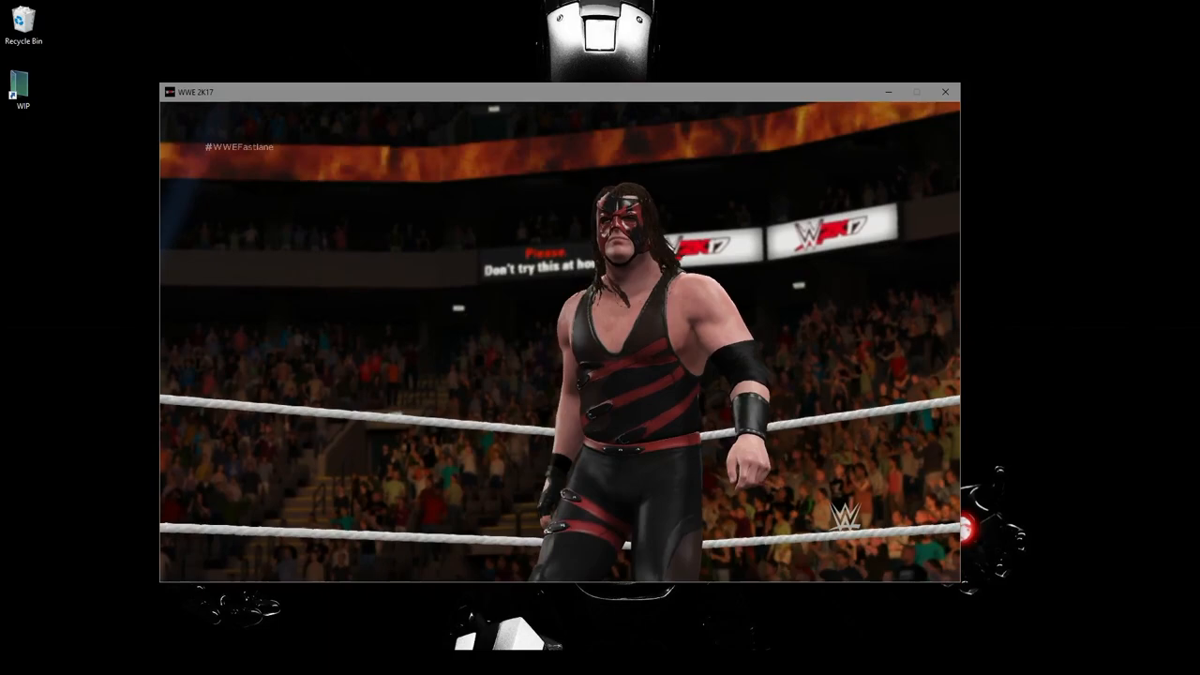
Step: Close WWE 2K17 after showing Kane in the retro red-and-black attire
left_click(945, 90)
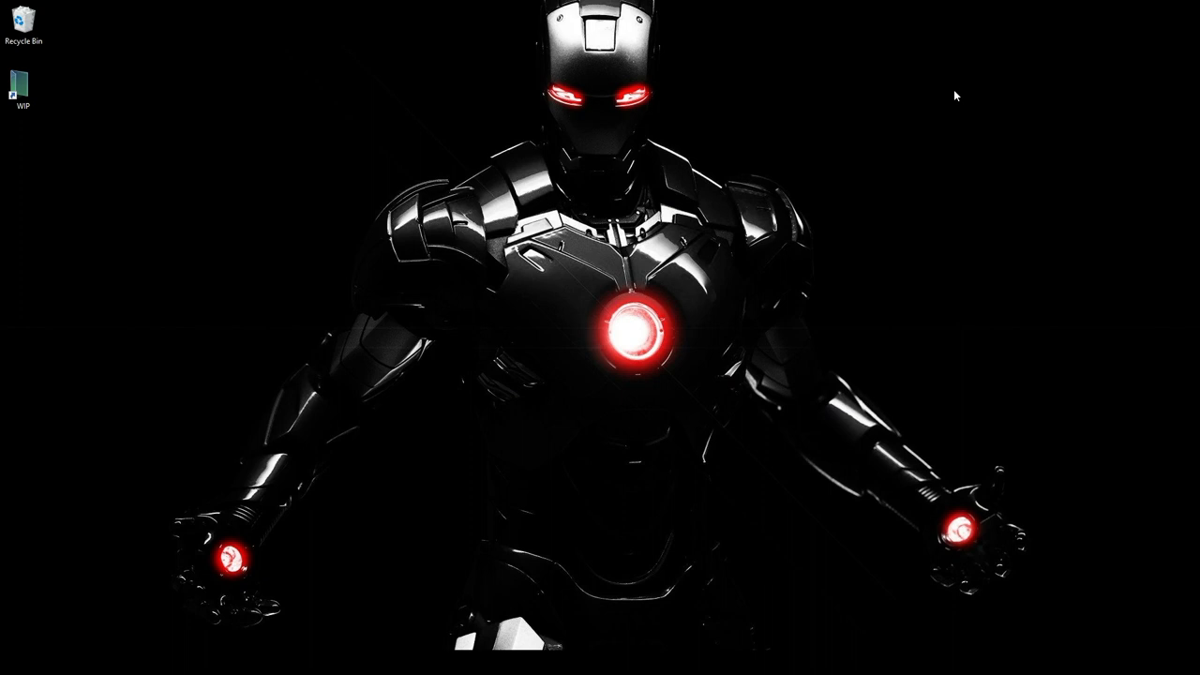